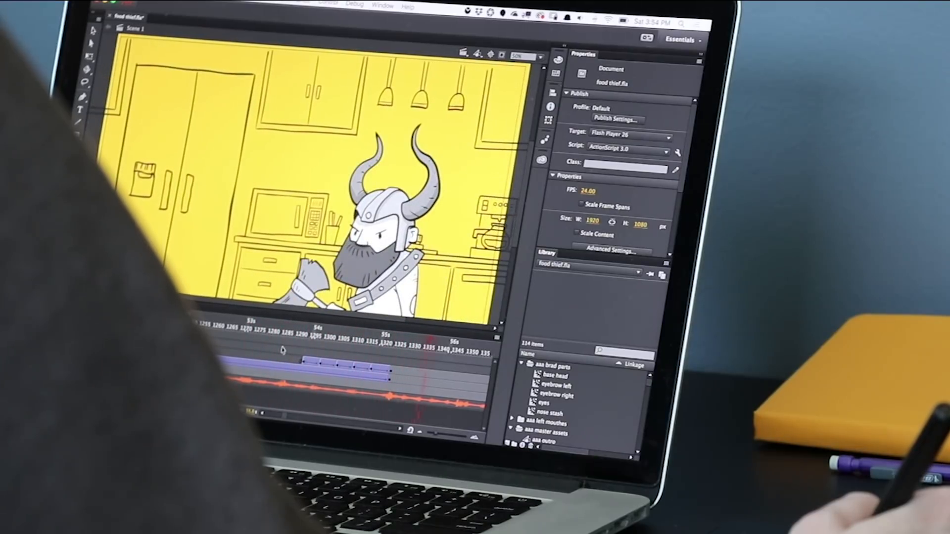
Step: Scroll across the stage of the recovered exposure animation with two characters on a couch
scroll("right", 3)
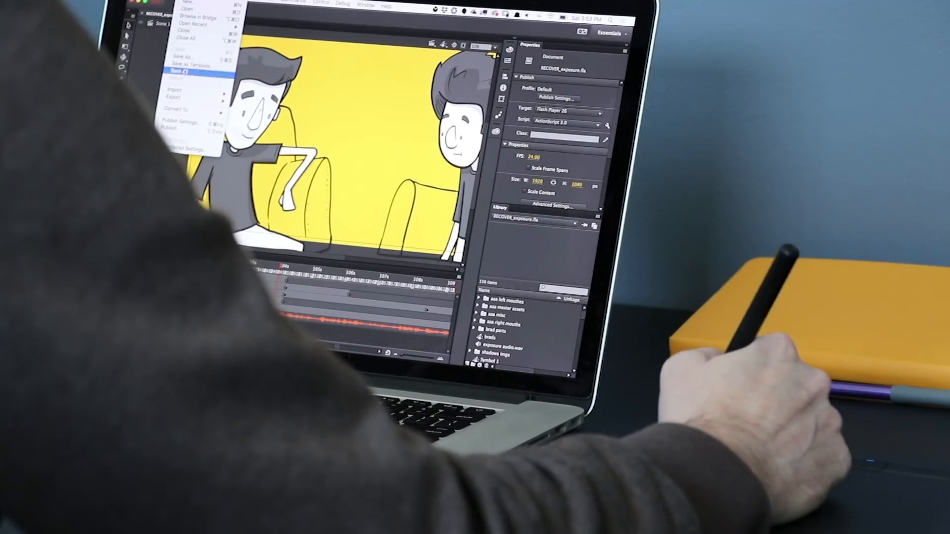
Step: Save the recovered exposure animation via File > Save
left_click(182, 73)
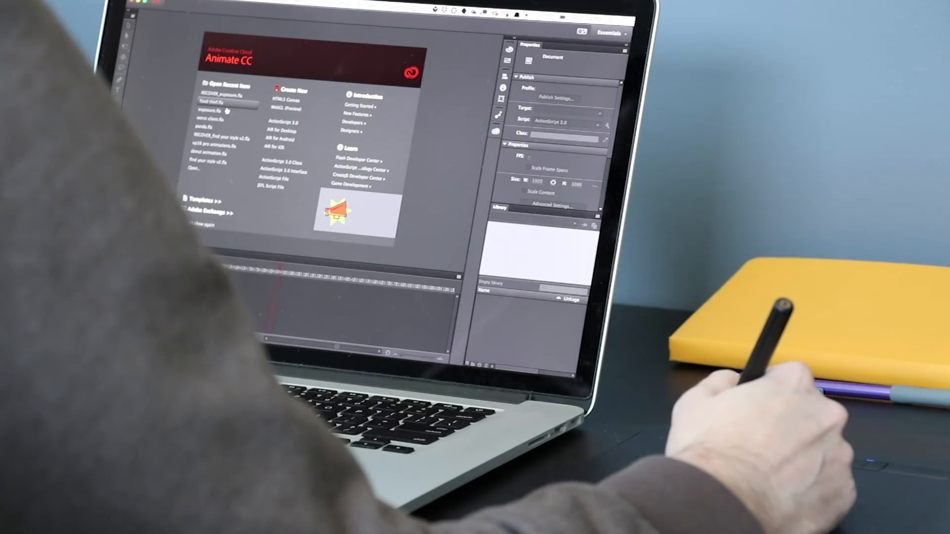
left_click(215, 99)
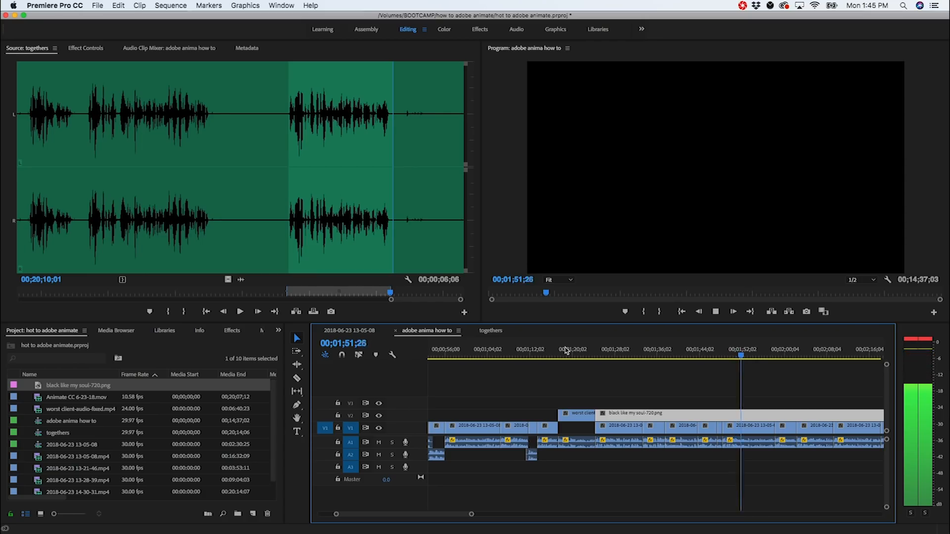
left_click(533, 349)
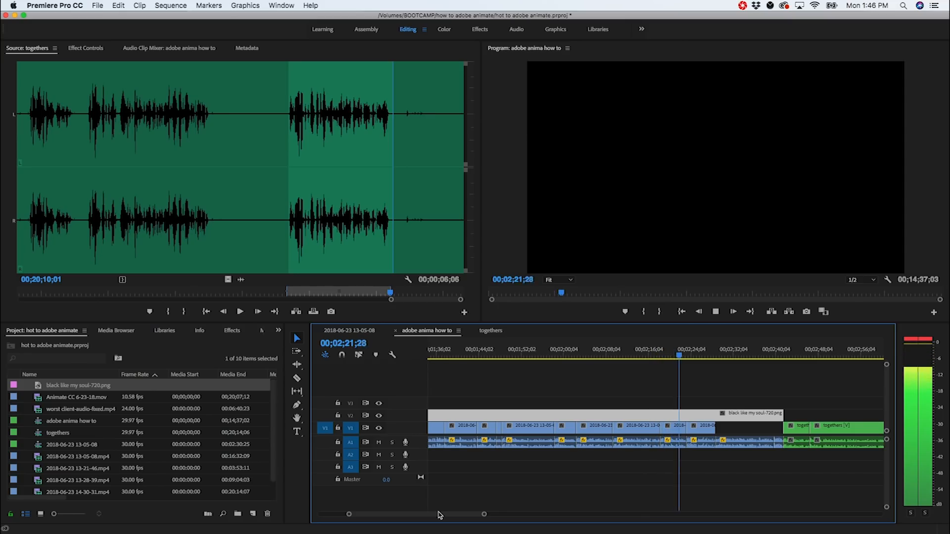
Step: Export the sequence via File > Export > Media and choose its output format
left_click(97, 6)
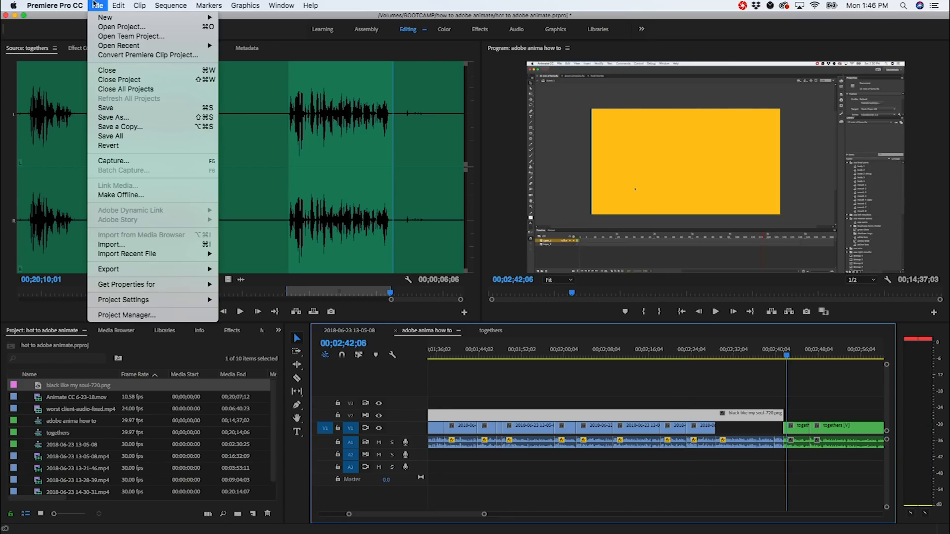
mouse_move(134, 280)
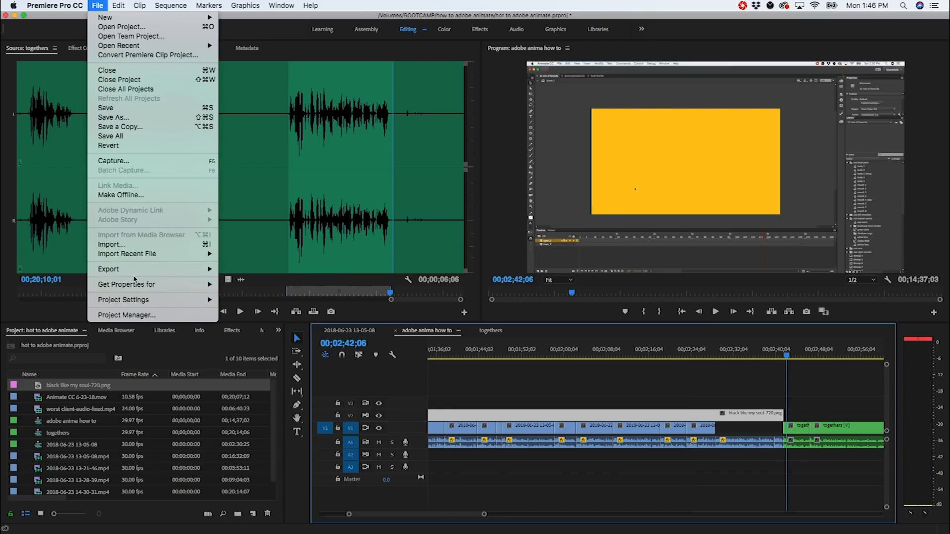
mouse_move(109, 269)
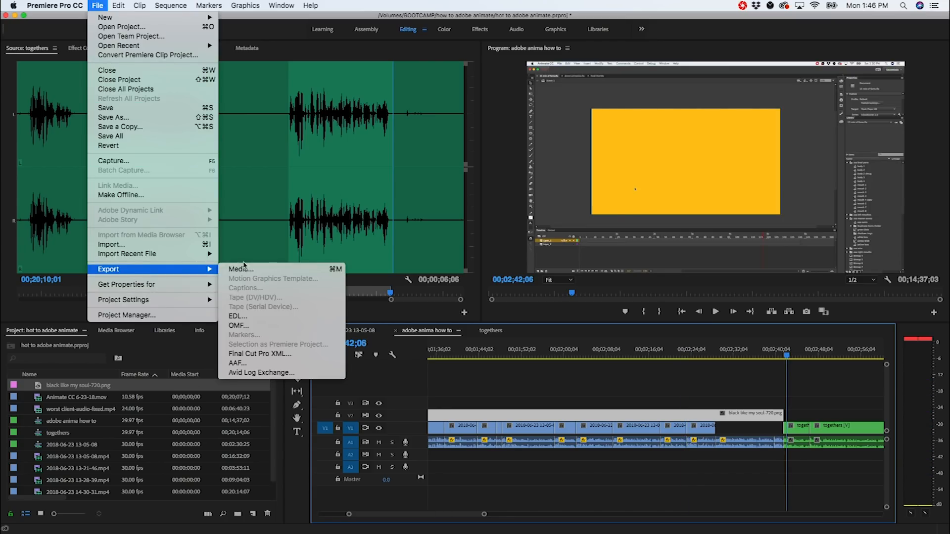
mouse_move(263, 271)
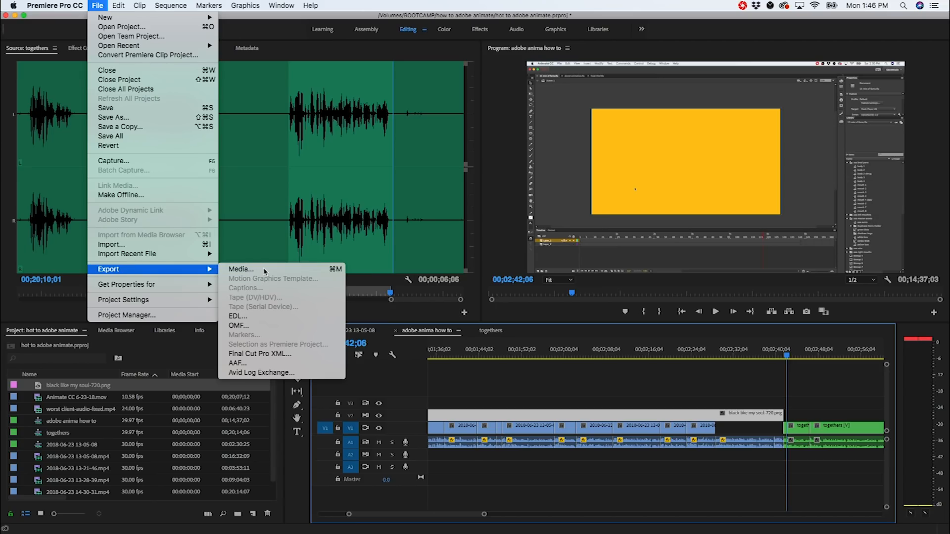
left_click(241, 269)
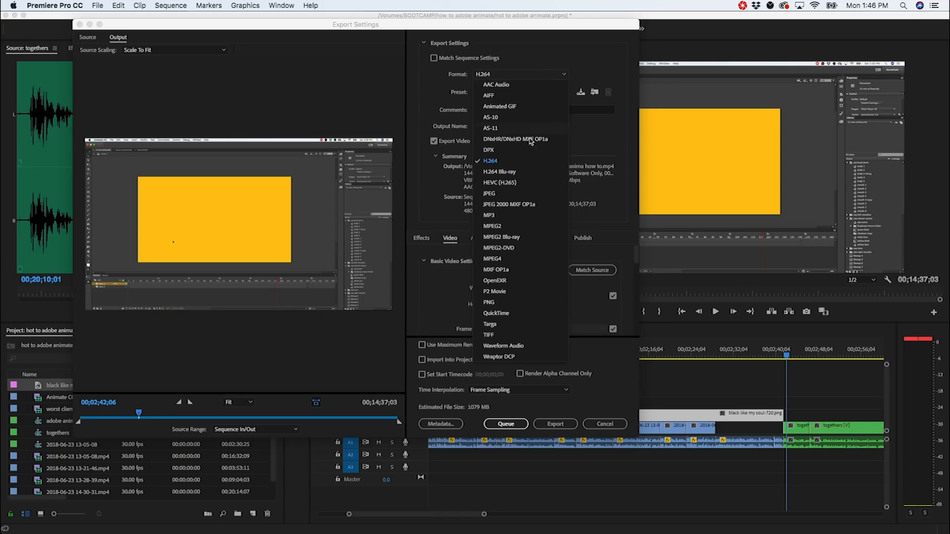
mouse_move(518, 350)
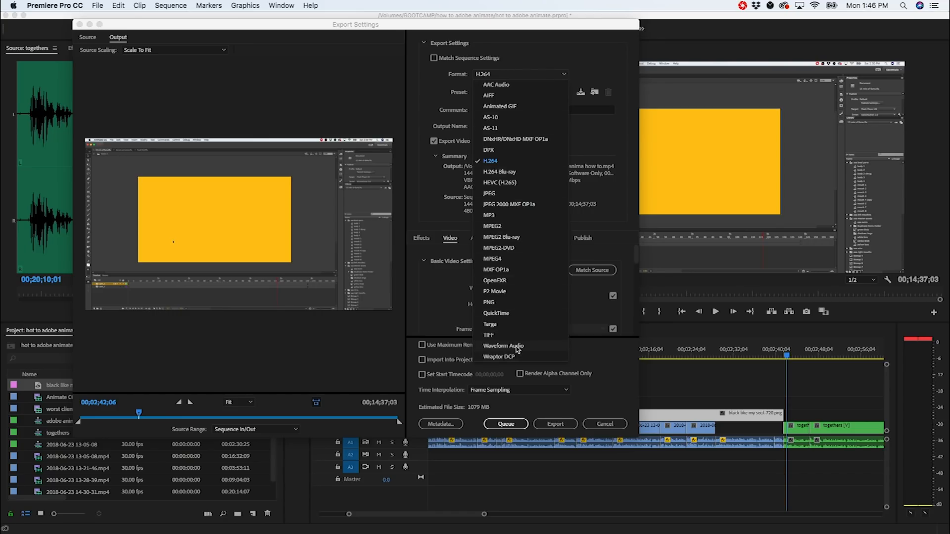
left_click(502, 347)
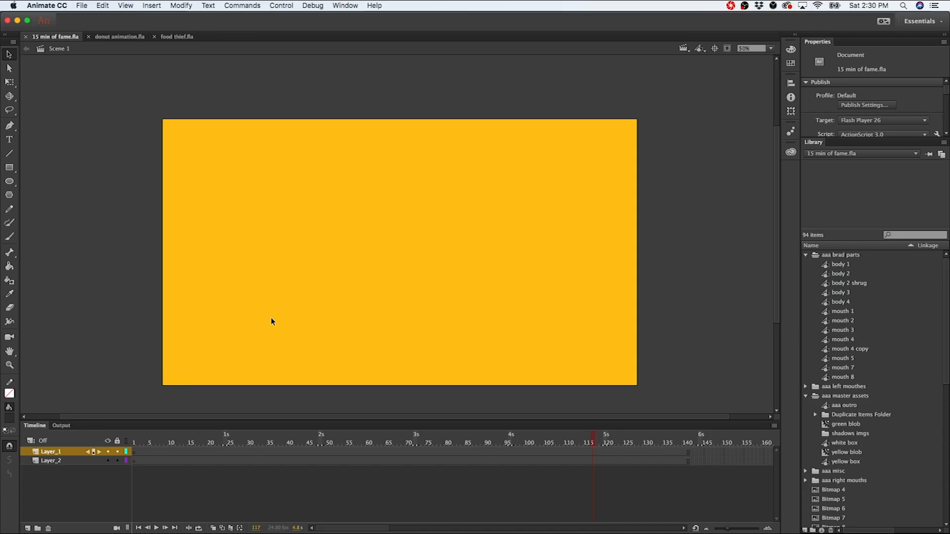
mouse_move(446, 483)
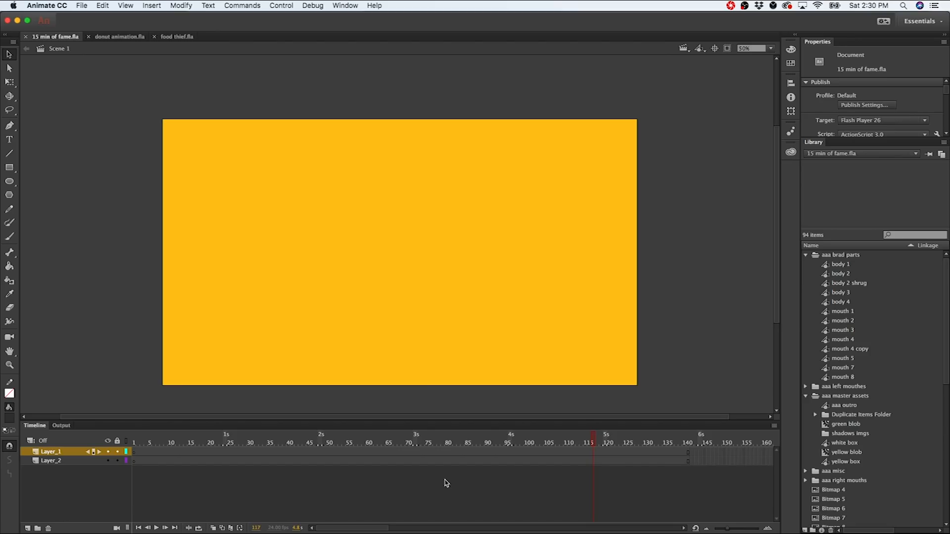
mouse_move(9, 66)
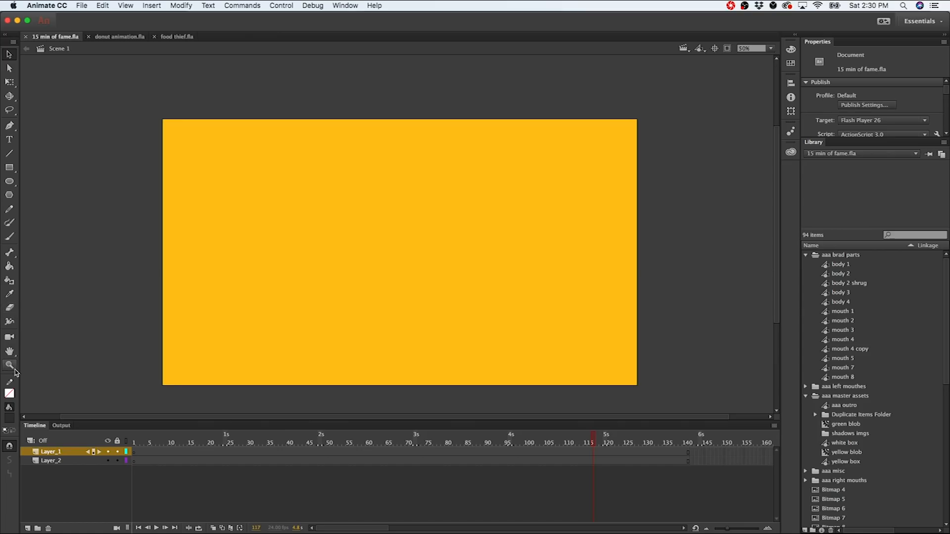
mouse_move(9, 365)
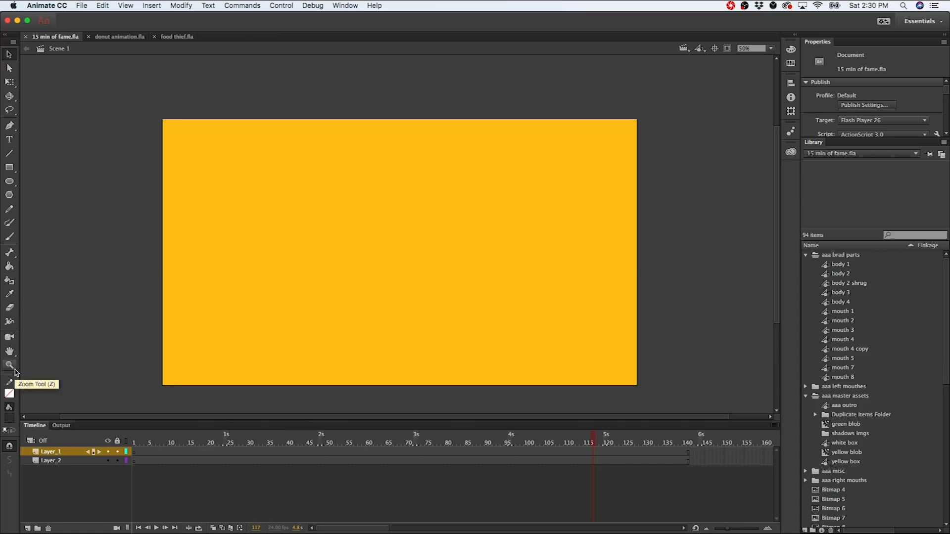
mouse_move(900, 195)
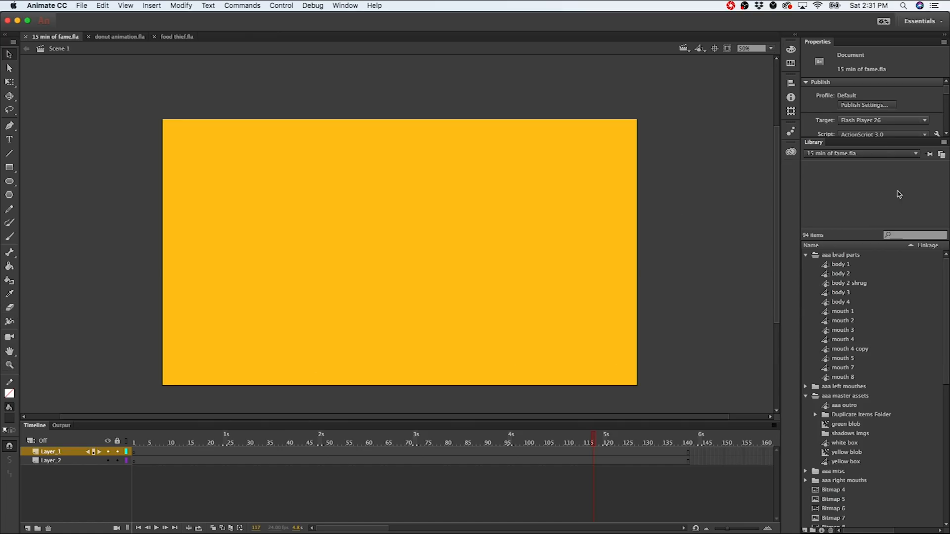
mouse_move(893, 214)
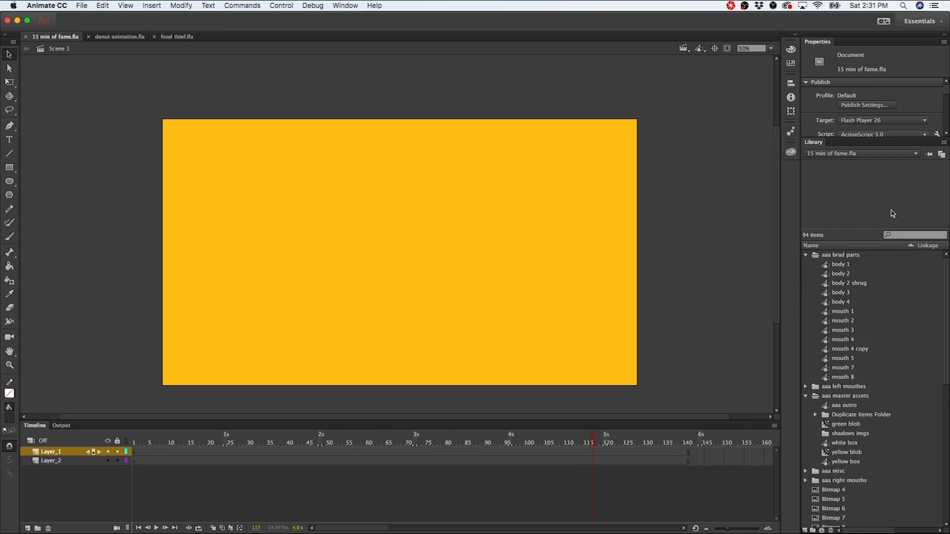
mouse_move(881, 328)
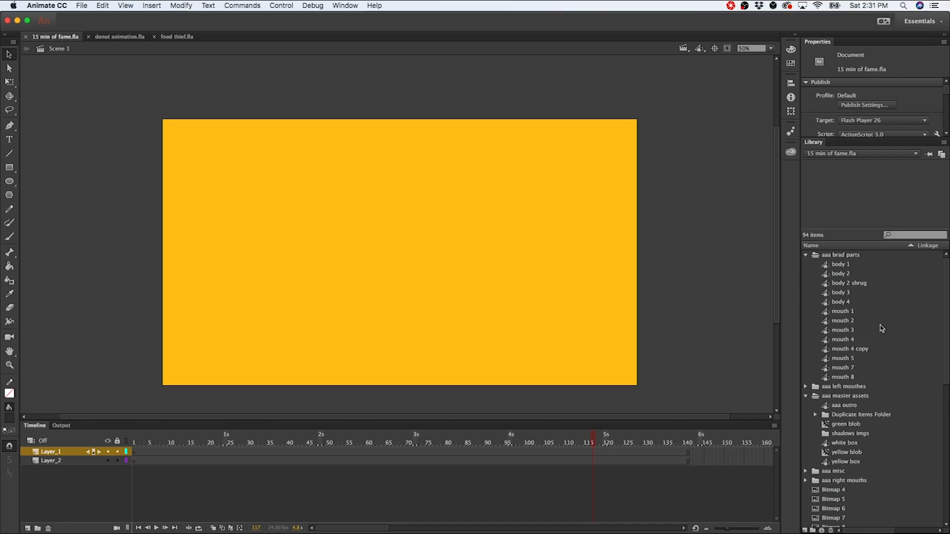
mouse_move(883, 362)
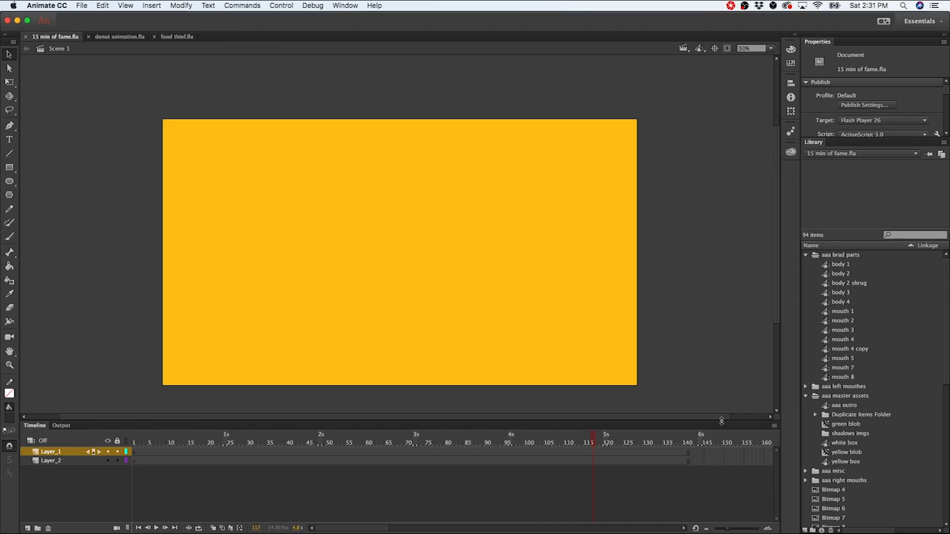
mouse_move(679, 436)
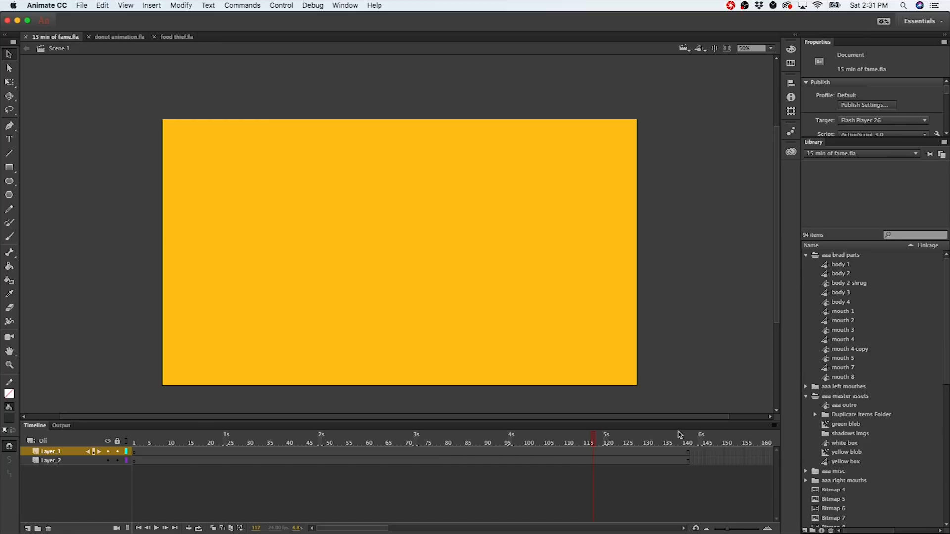
mouse_move(768, 277)
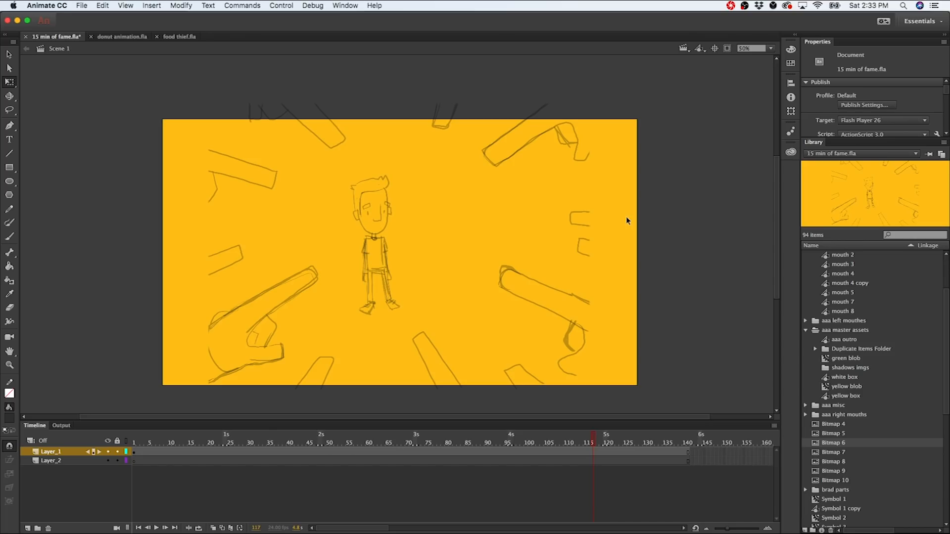
mouse_move(665, 195)
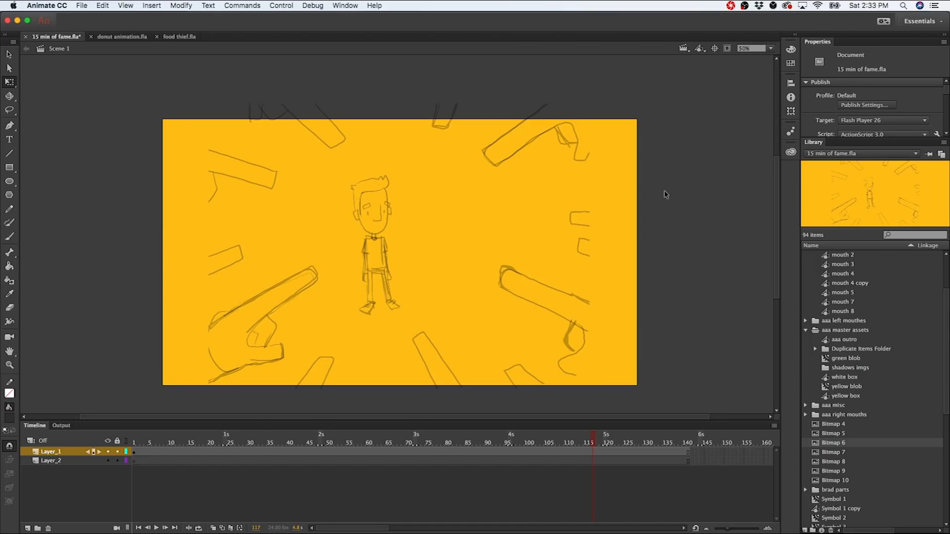
mouse_move(648, 212)
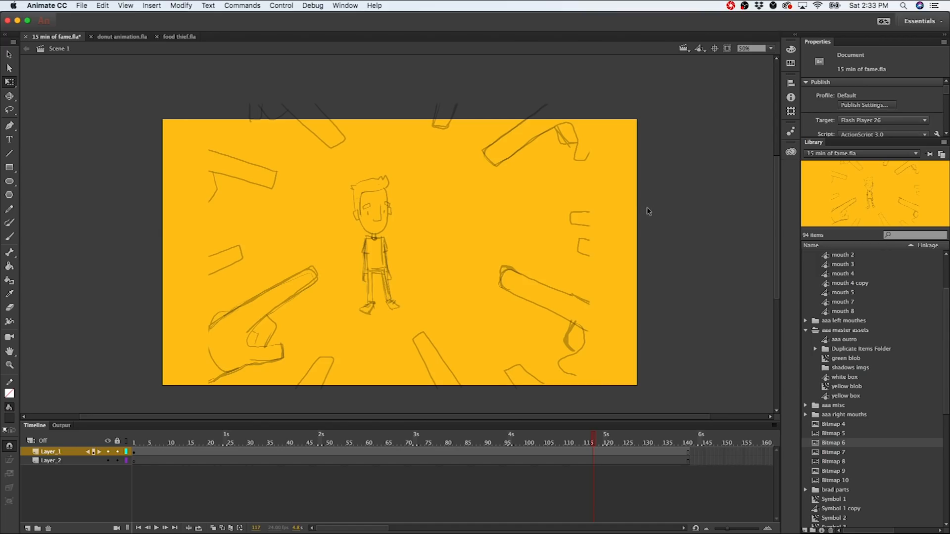
mouse_move(622, 250)
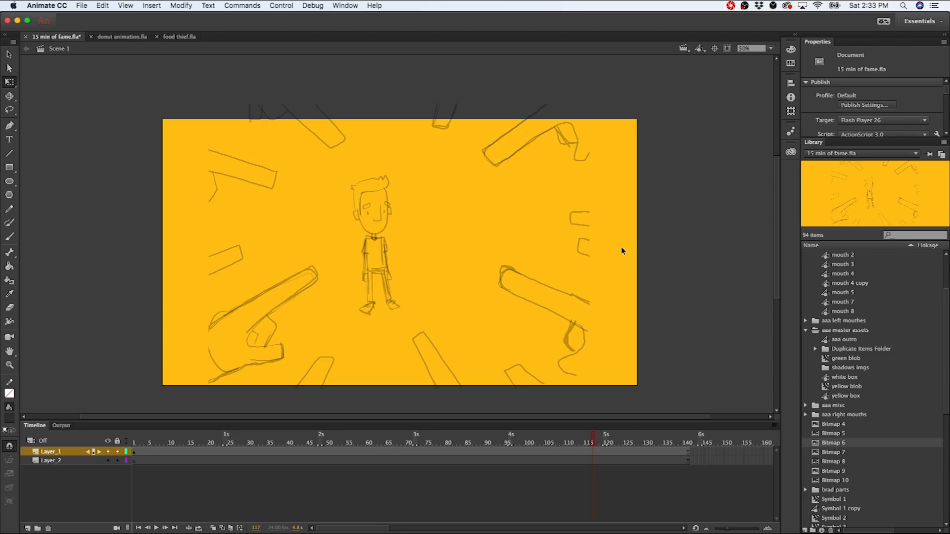
mouse_move(10, 238)
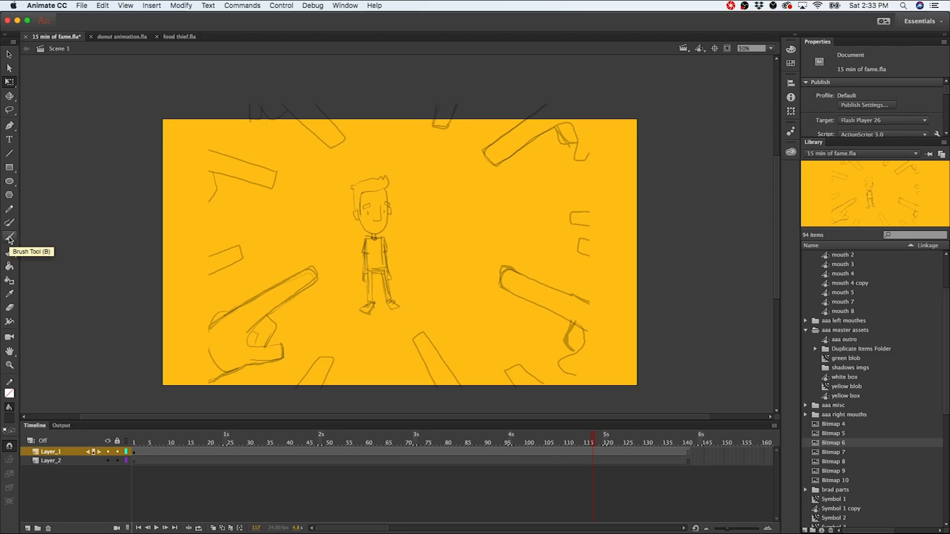
Step: Switch to the Brush Tool for painting over the character sketch
left_click(10, 237)
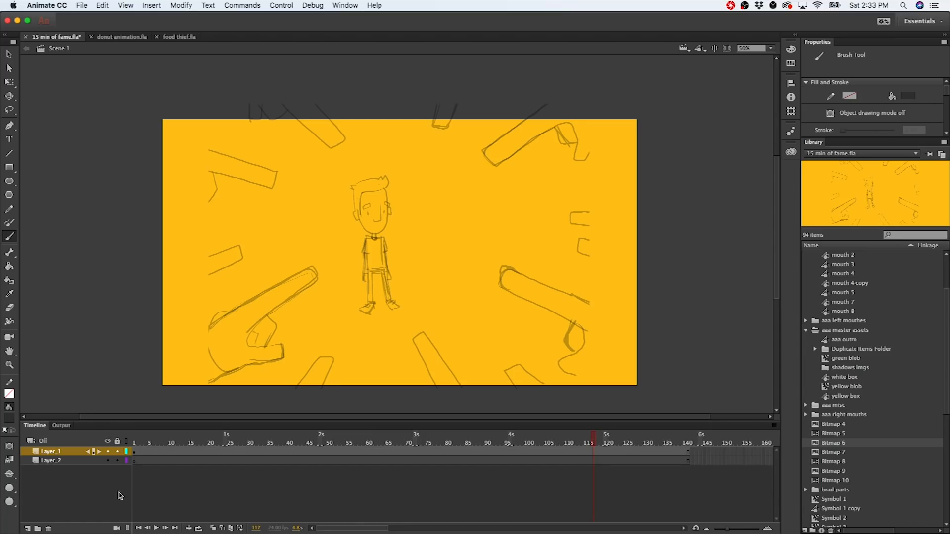
mouse_move(15, 522)
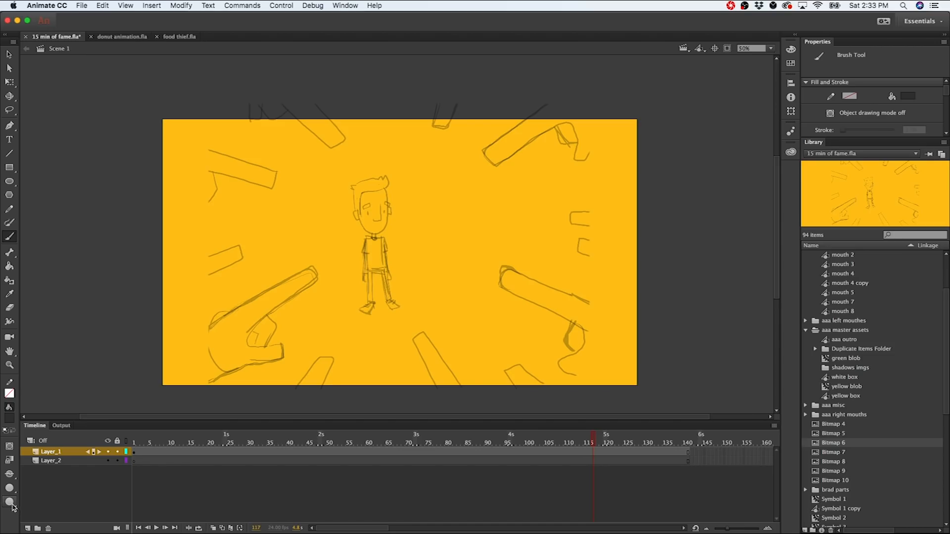
mouse_move(9, 408)
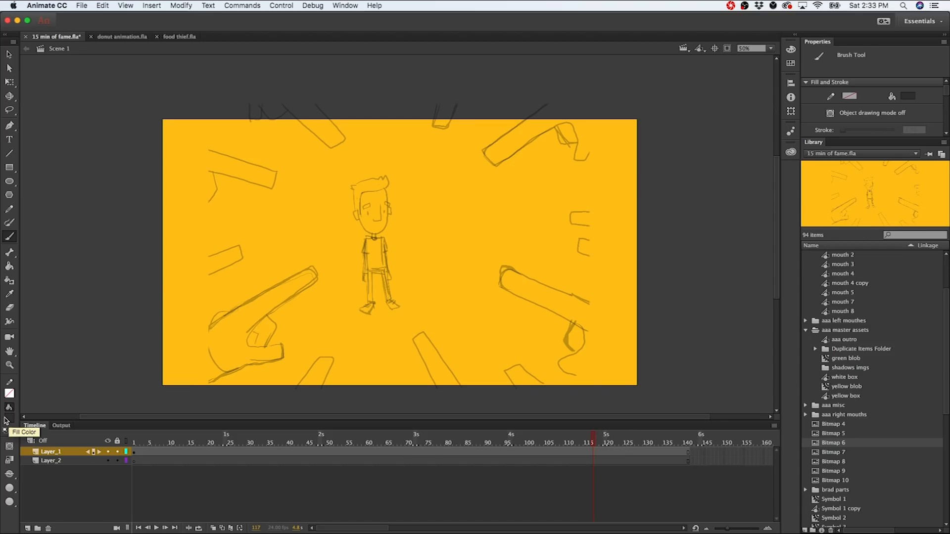
Step: Set the stroke colour, then fill the closed blob shape with grey using the Paint Bucket
left_click(9, 393)
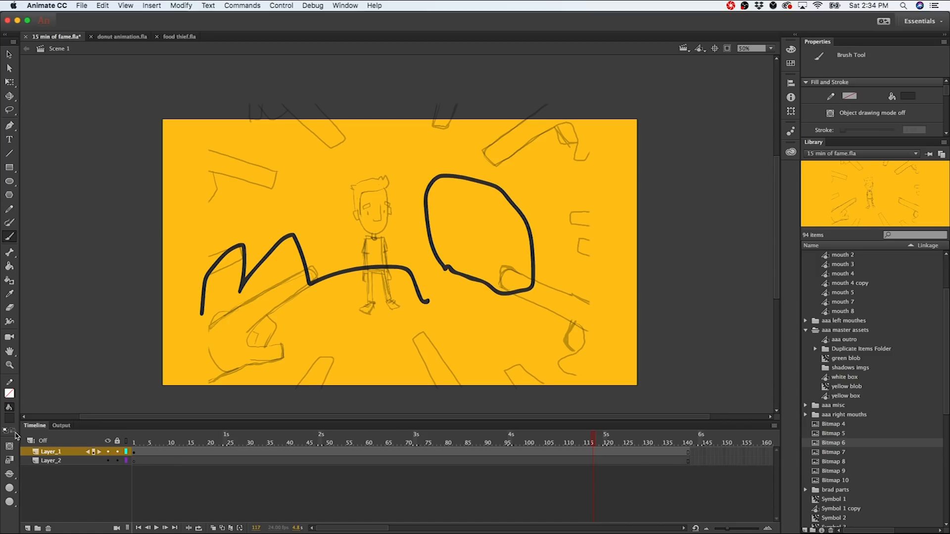
left_click(10, 392)
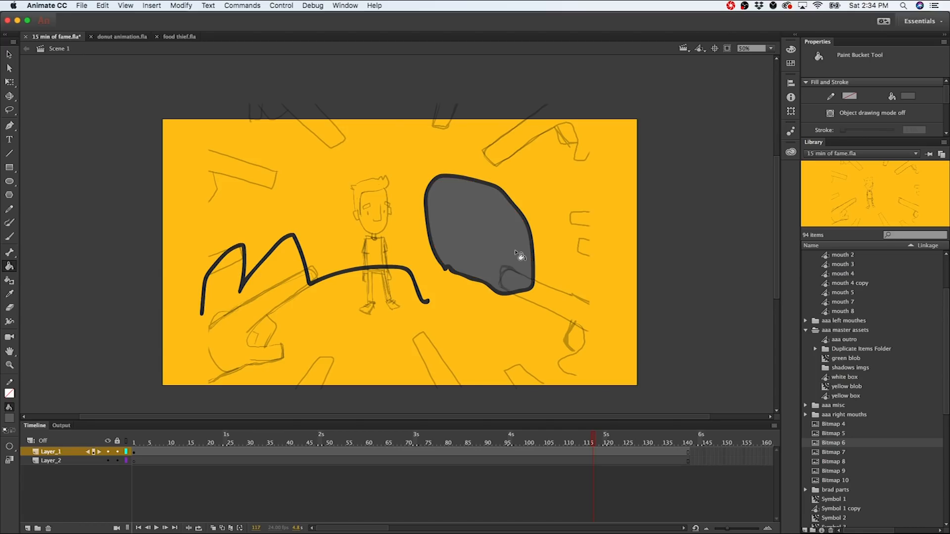
left_click(907, 96)
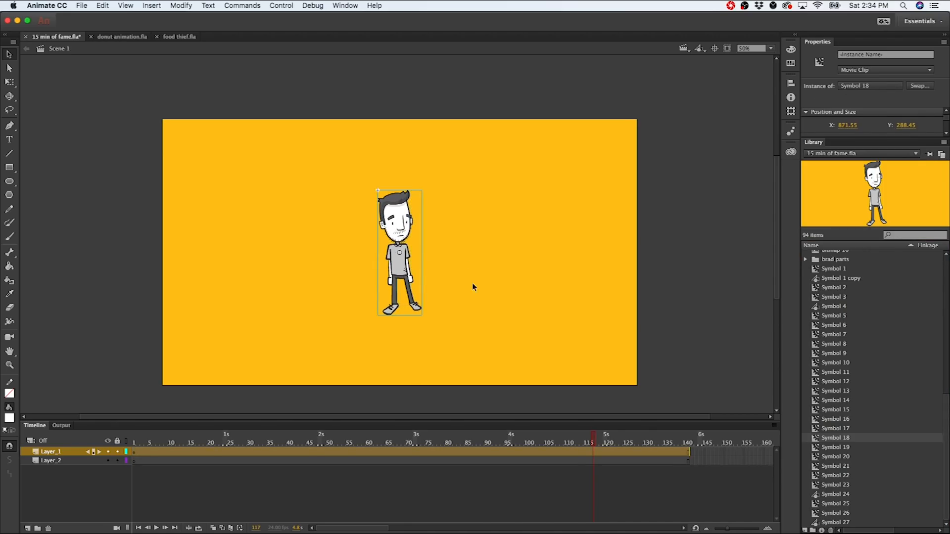
Step: Select the standing character instance on the stage to delete it
left_click(346, 254)
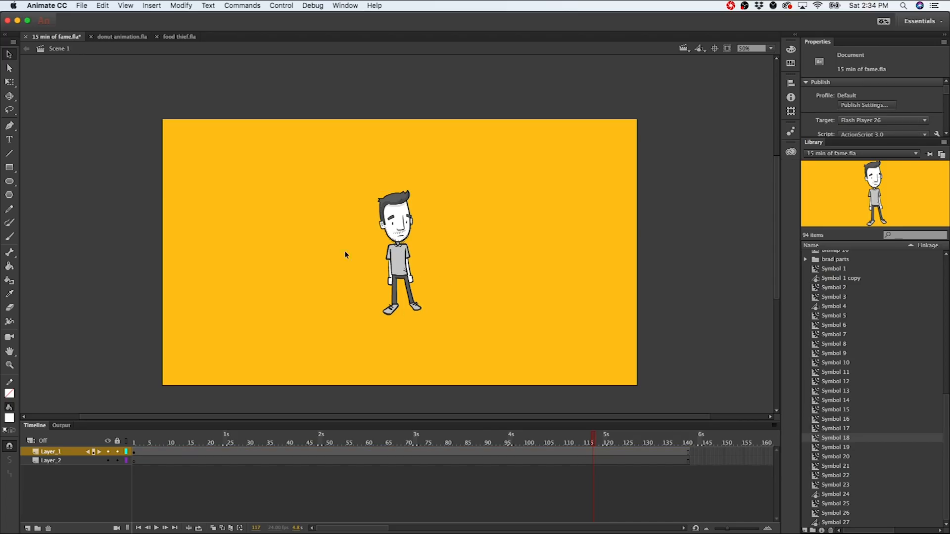
mouse_move(423, 244)
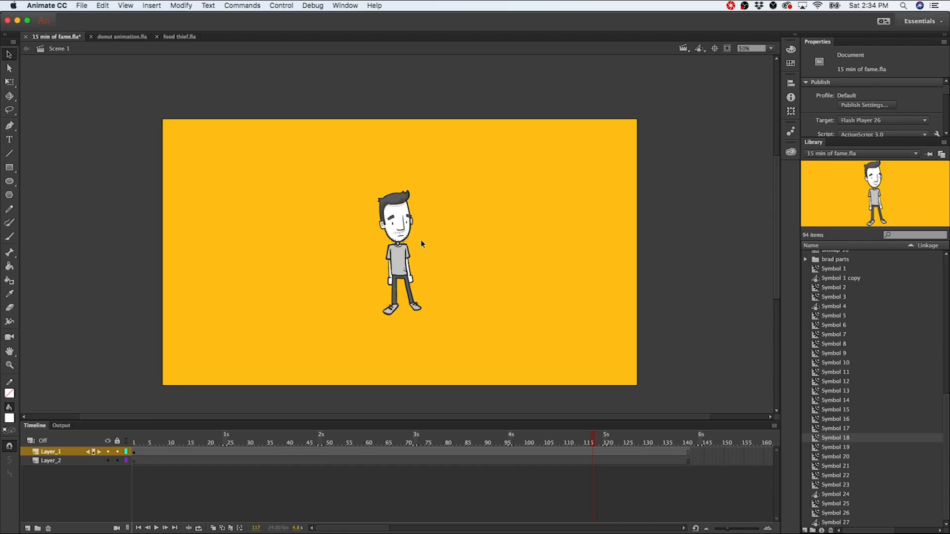
left_click(154, 435)
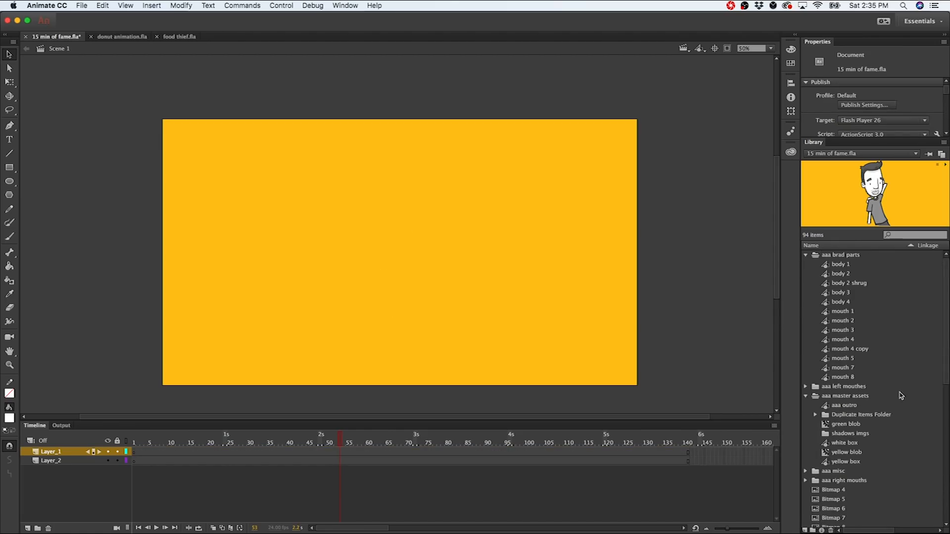
mouse_move(849, 288)
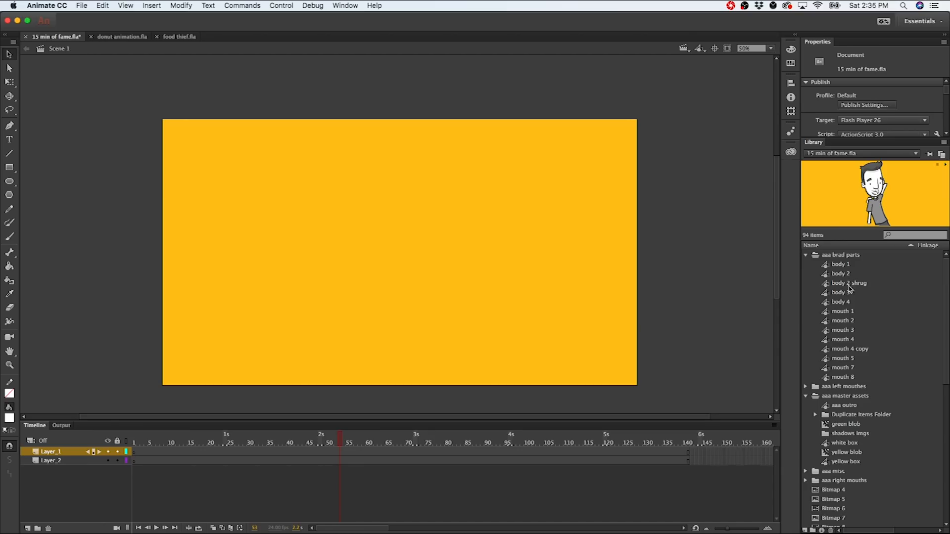
left_click(841, 264)
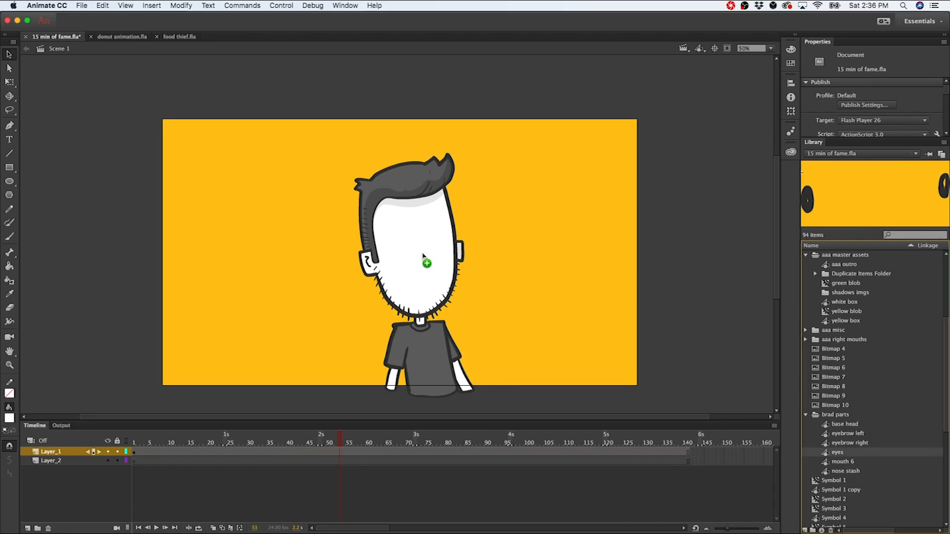
left_click(422, 253)
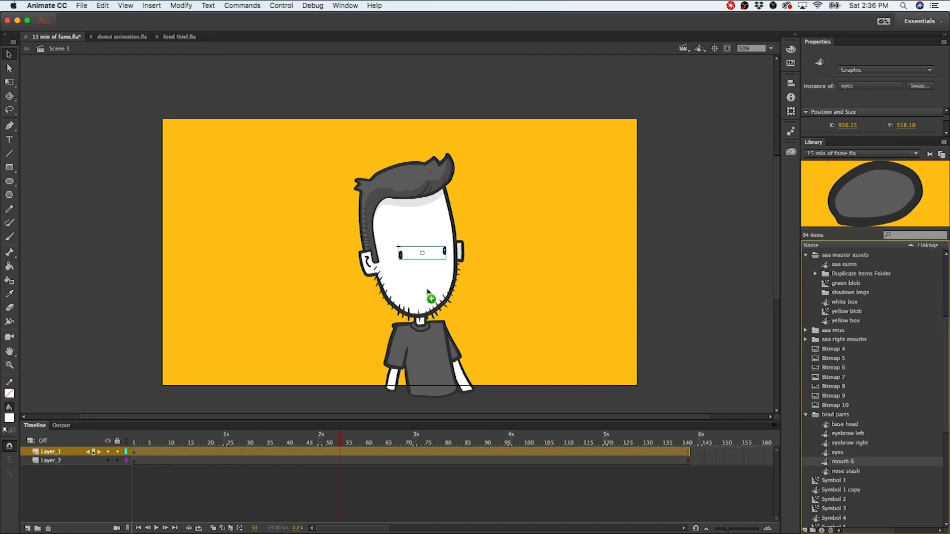
left_click(427, 288)
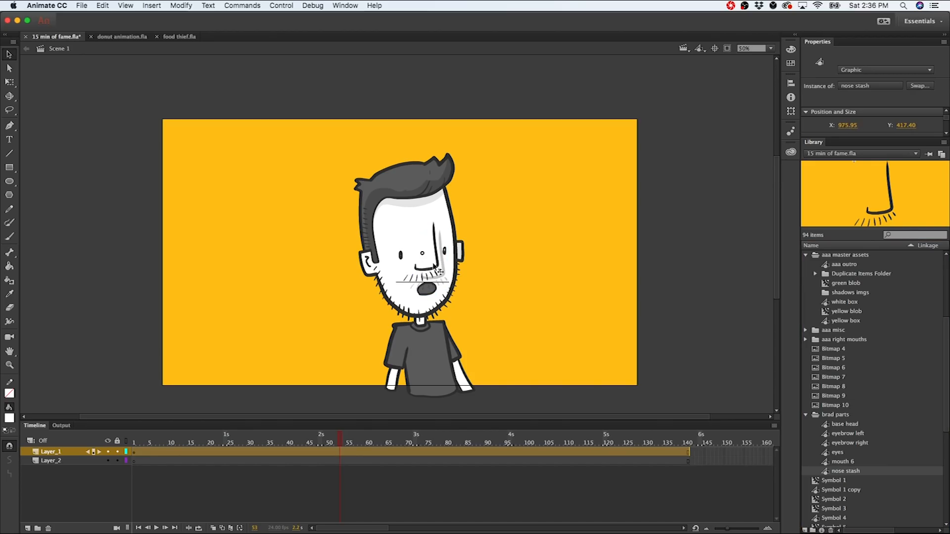
left_click(423, 252)
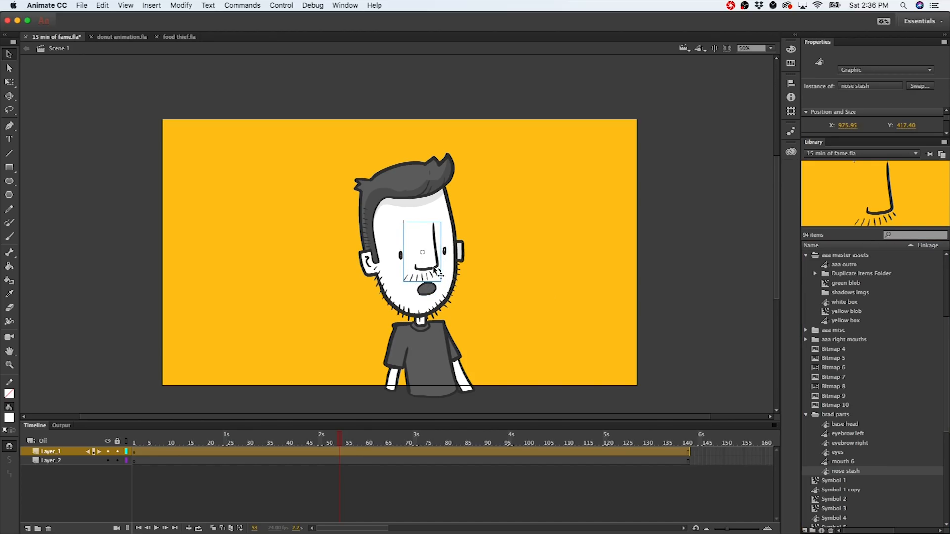
left_click(681, 324)
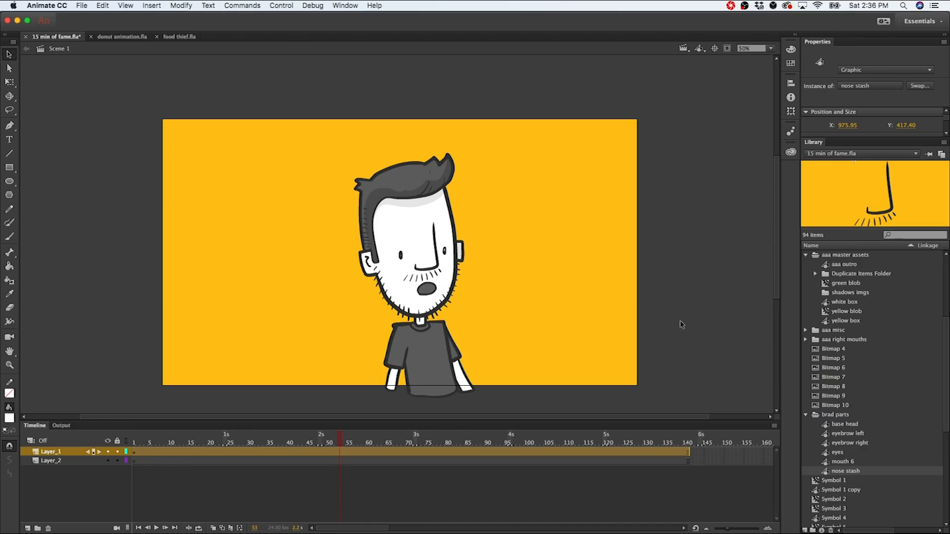
left_click(414, 255)
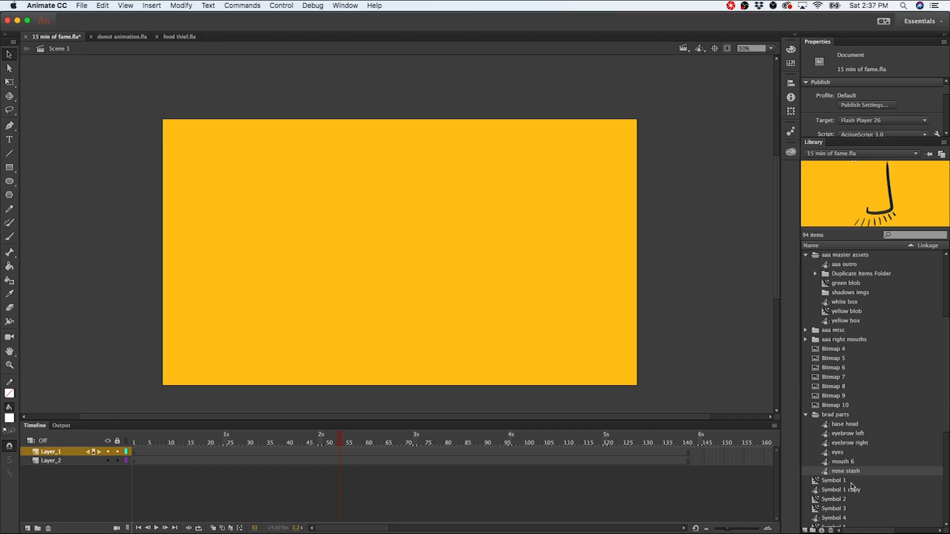
mouse_move(178, 36)
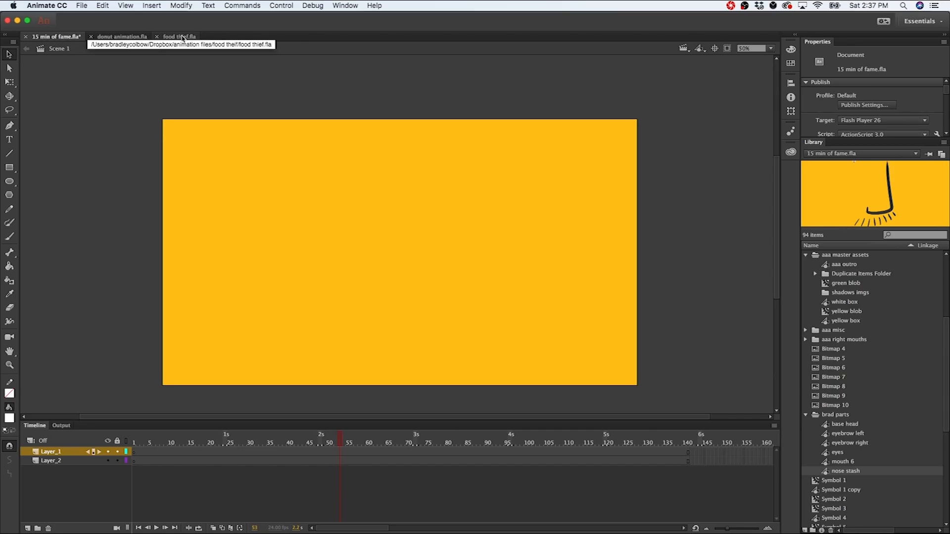
Step: Switch to food thief.fla, jump to around frame 196 and select the doodle icons group
left_click(176, 37)
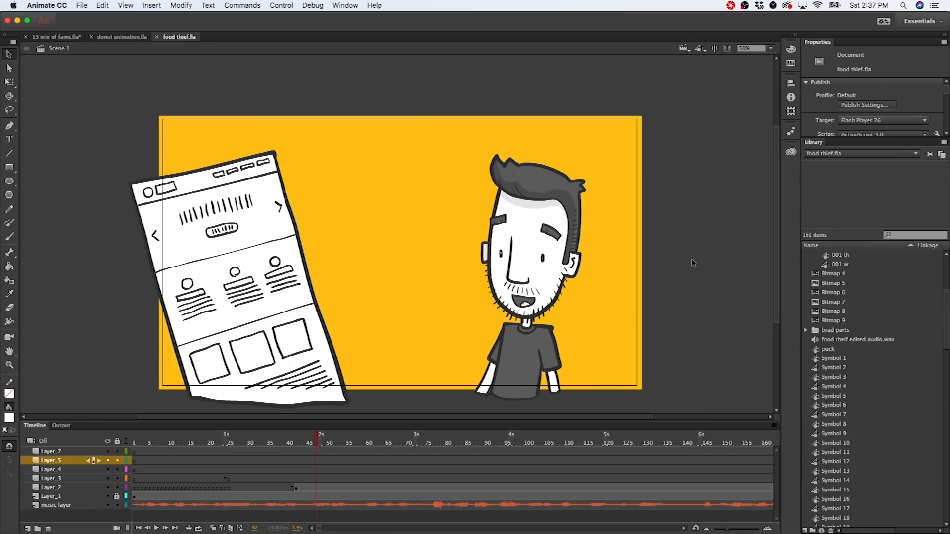
mouse_move(496, 442)
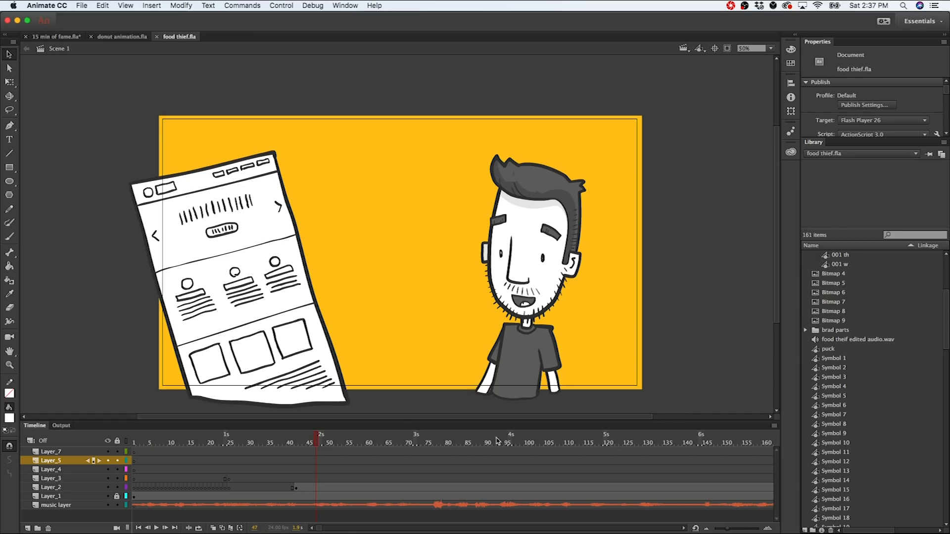
mouse_move(319, 507)
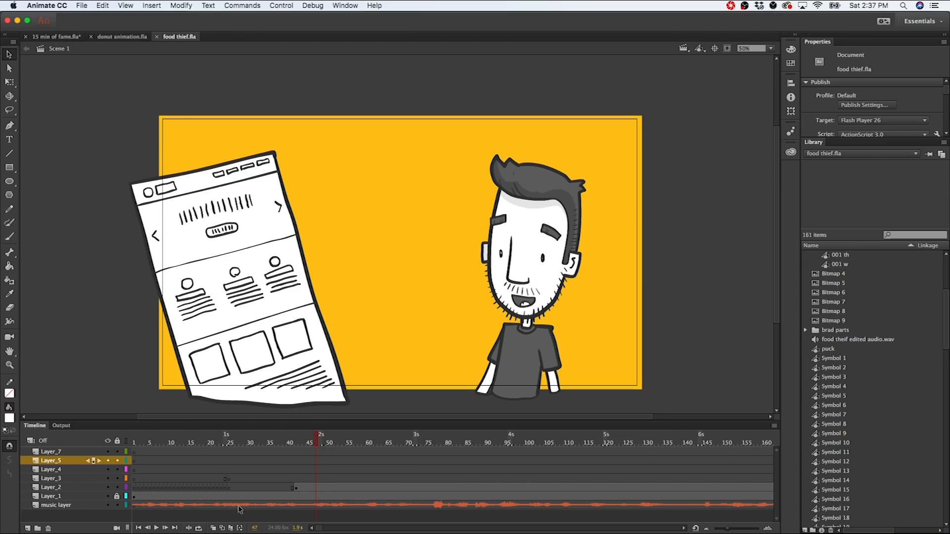
mouse_move(456, 511)
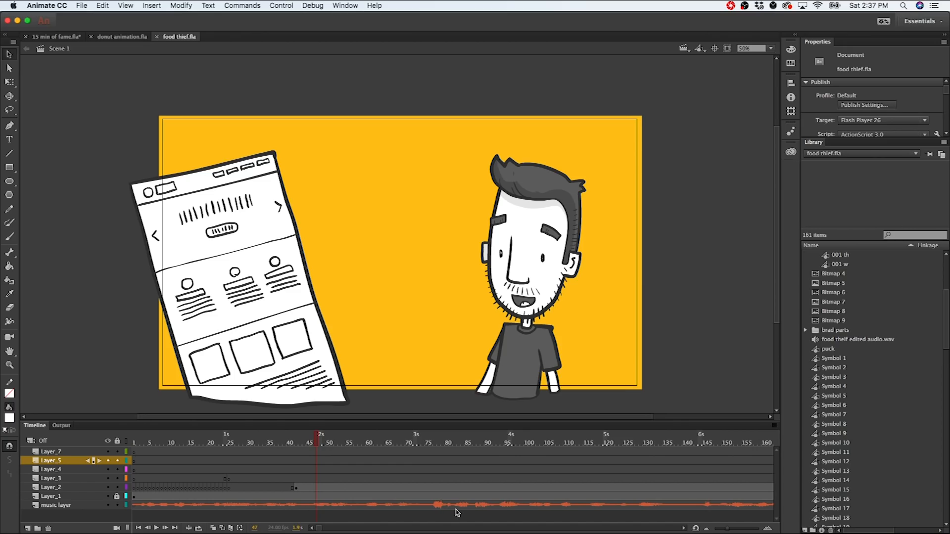
mouse_move(432, 500)
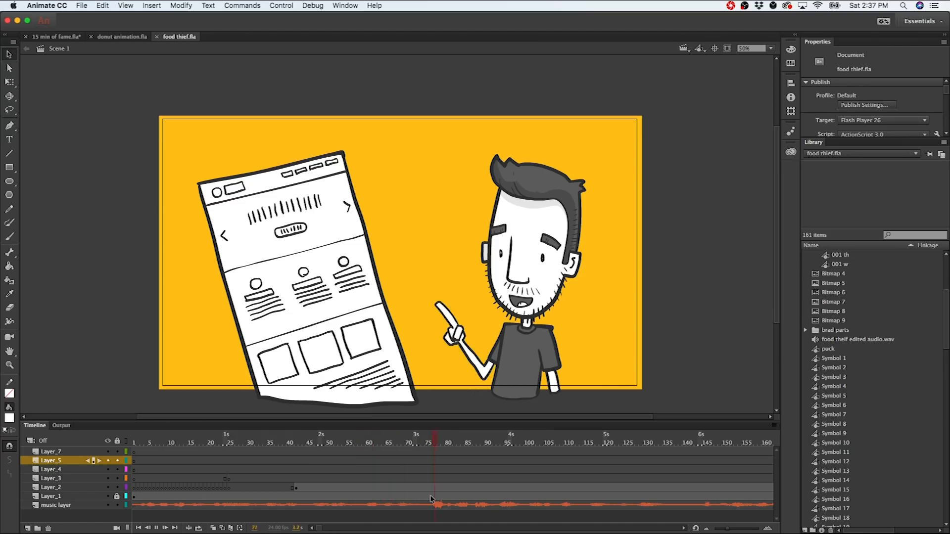
left_click(665, 440)
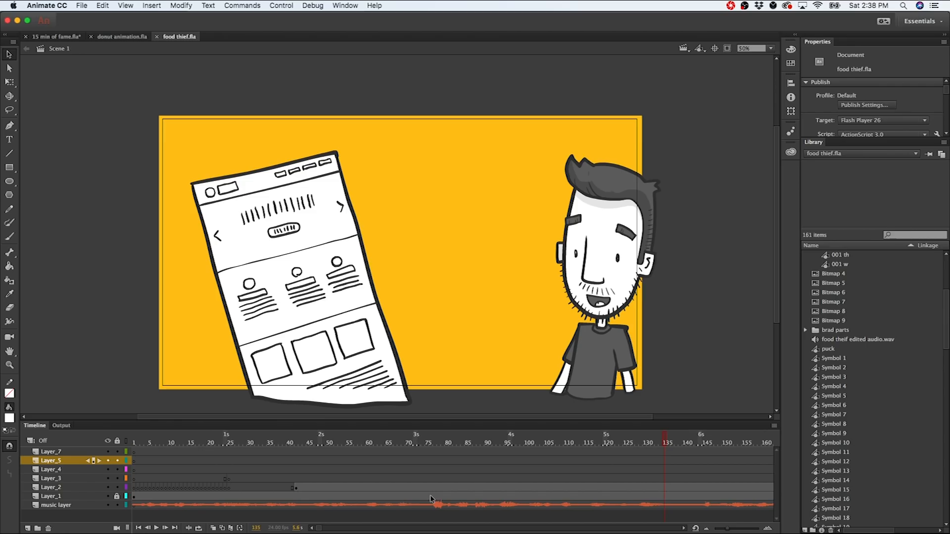
mouse_move(439, 499)
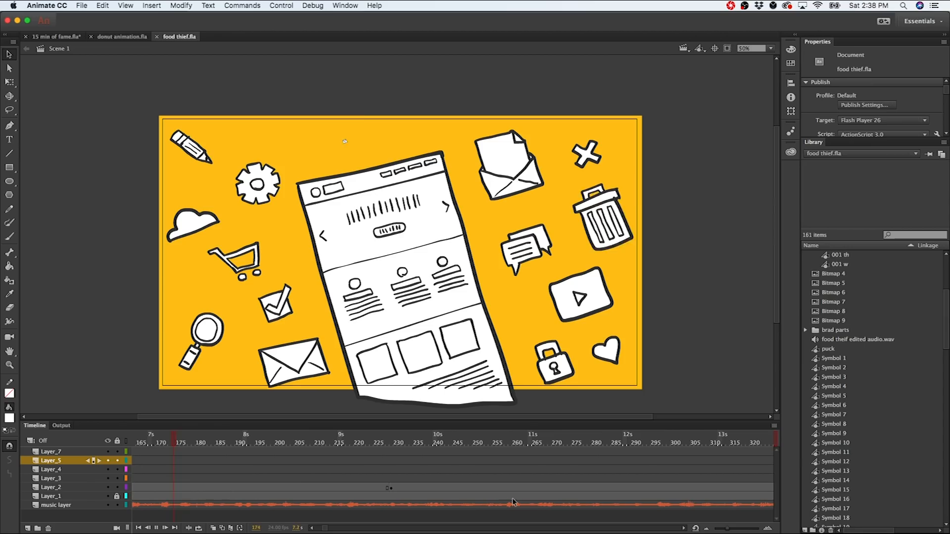
left_click(259, 436)
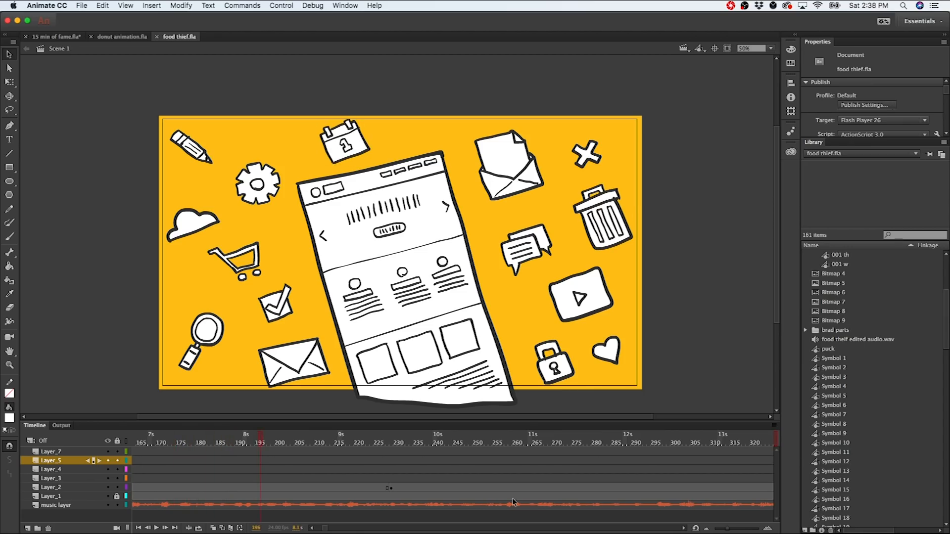
mouse_move(494, 451)
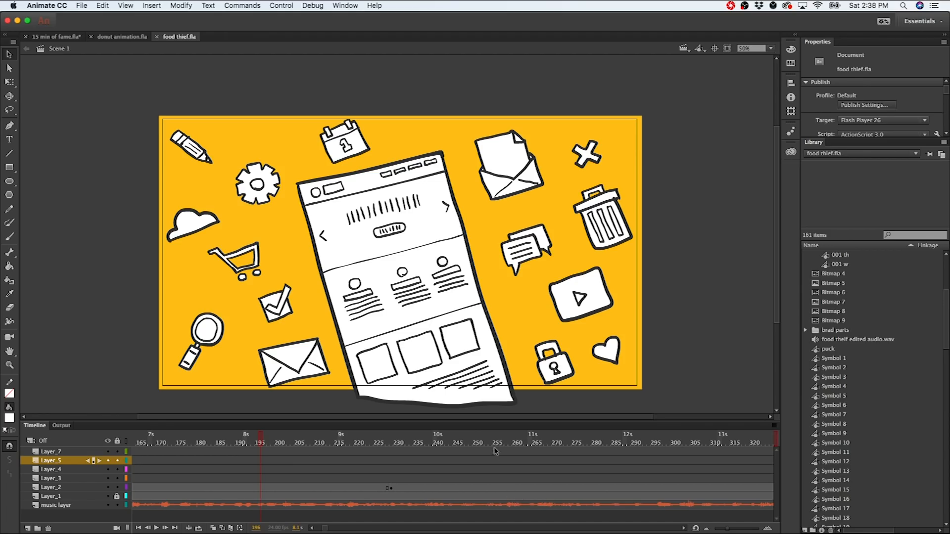
mouse_move(496, 464)
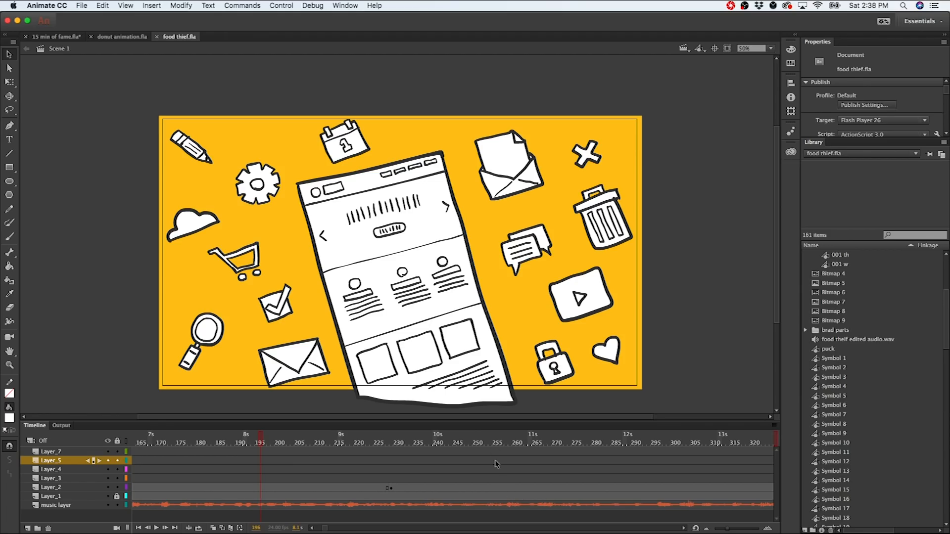
mouse_move(490, 463)
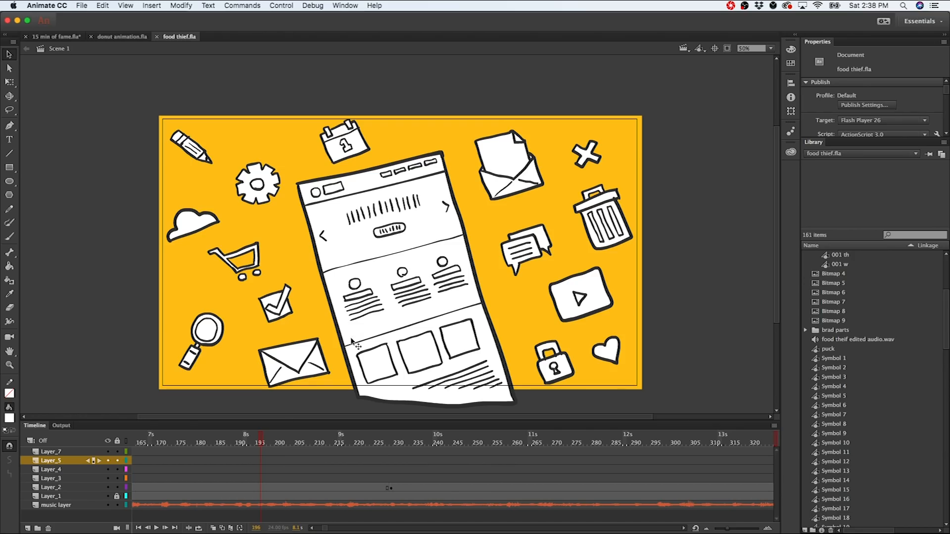
left_click(52, 487)
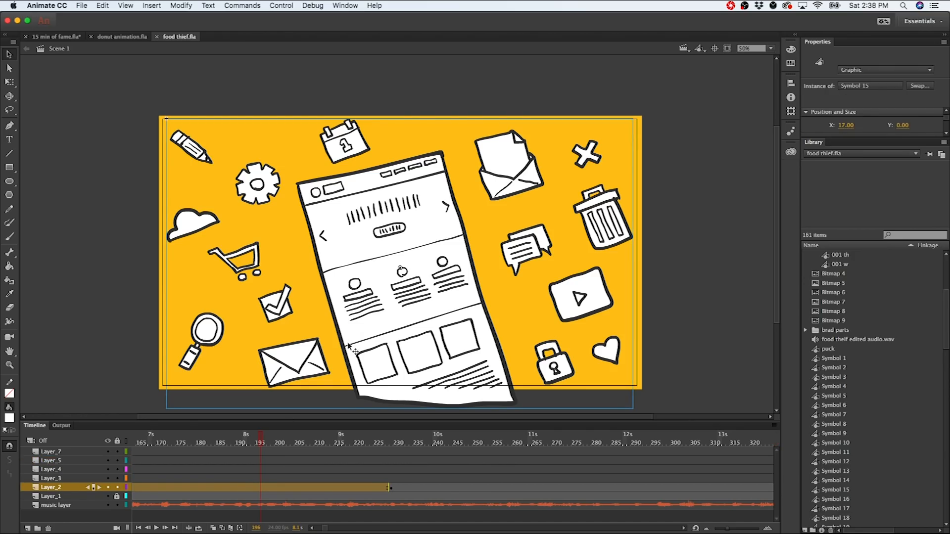
mouse_move(407, 301)
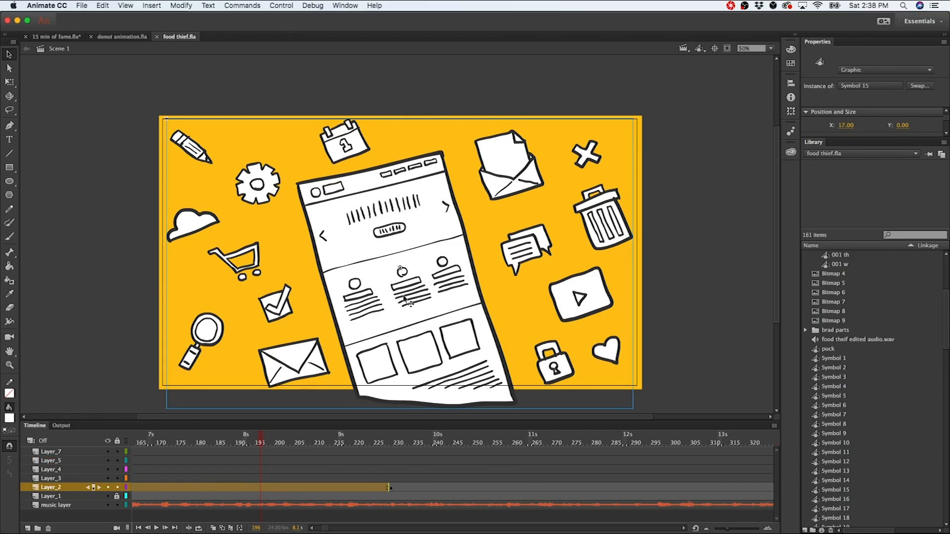
mouse_move(408, 312)
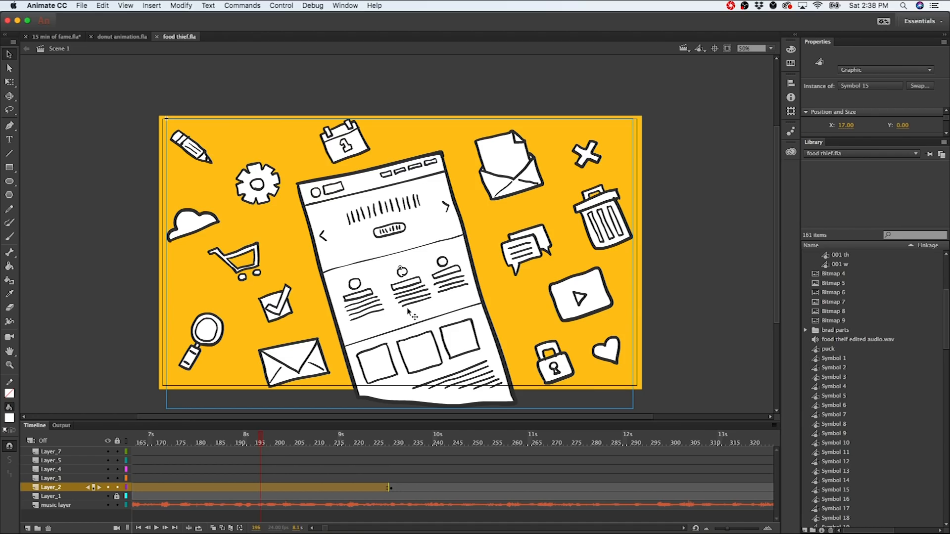
Step: Enter Symbol 15, scrub through the icon pop-in tweens and select the play-button icon
double_click(403, 260)
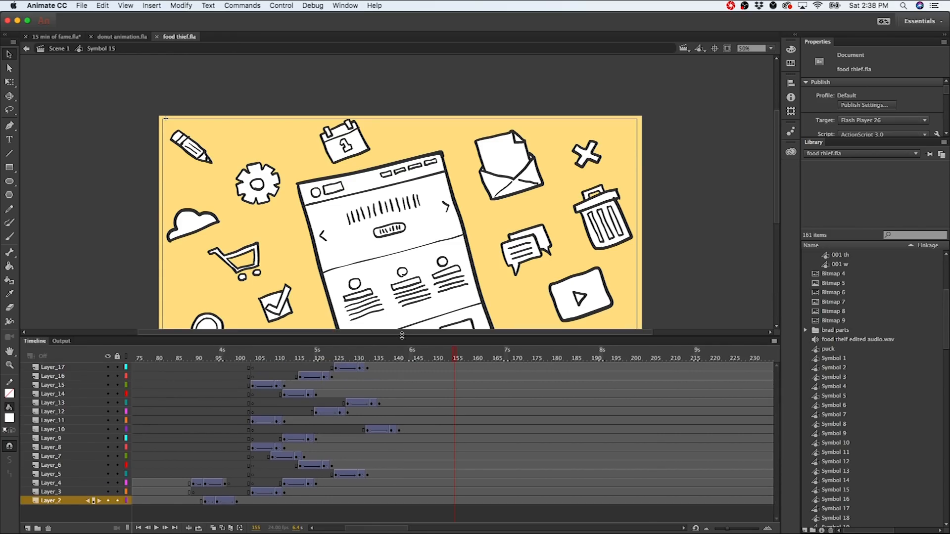
scroll("left", 3)
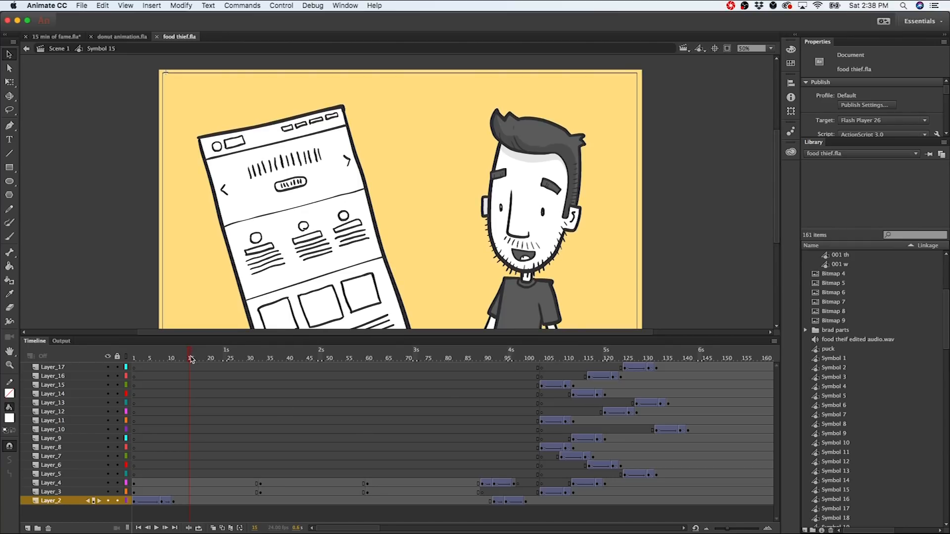
left_click(442, 357)
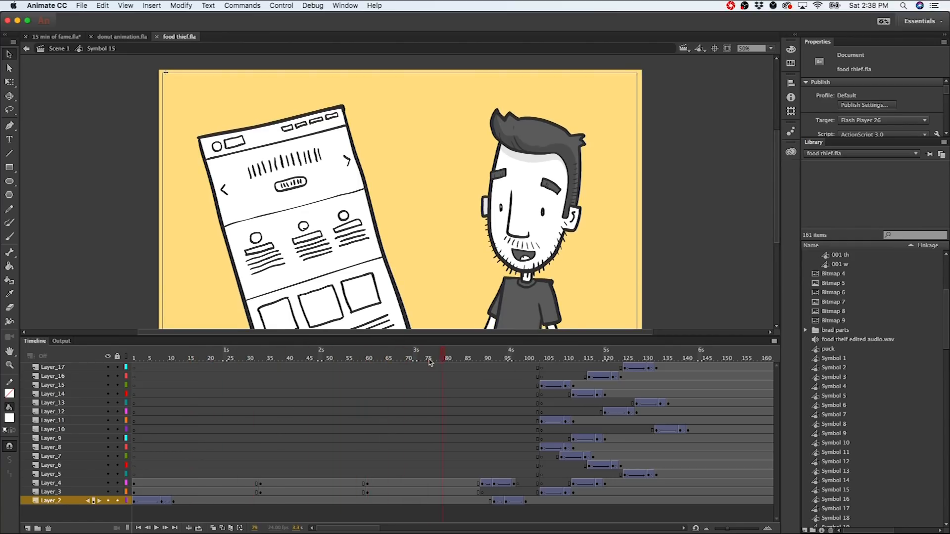
left_click(482, 358)
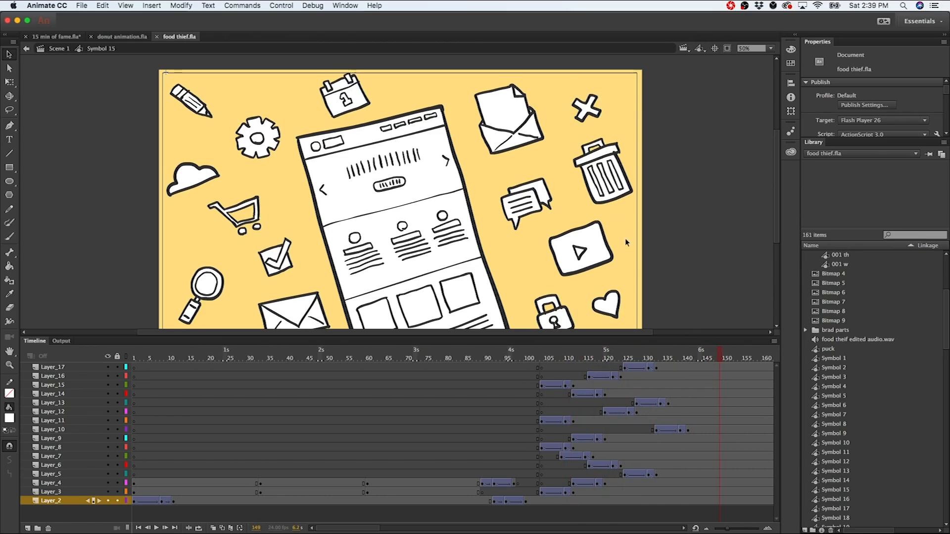
left_click(52, 402)
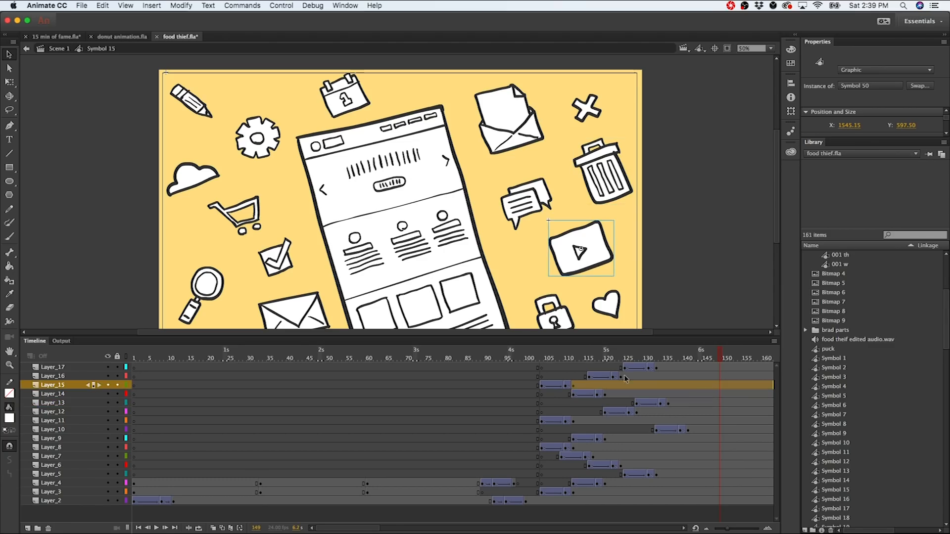
mouse_move(548, 391)
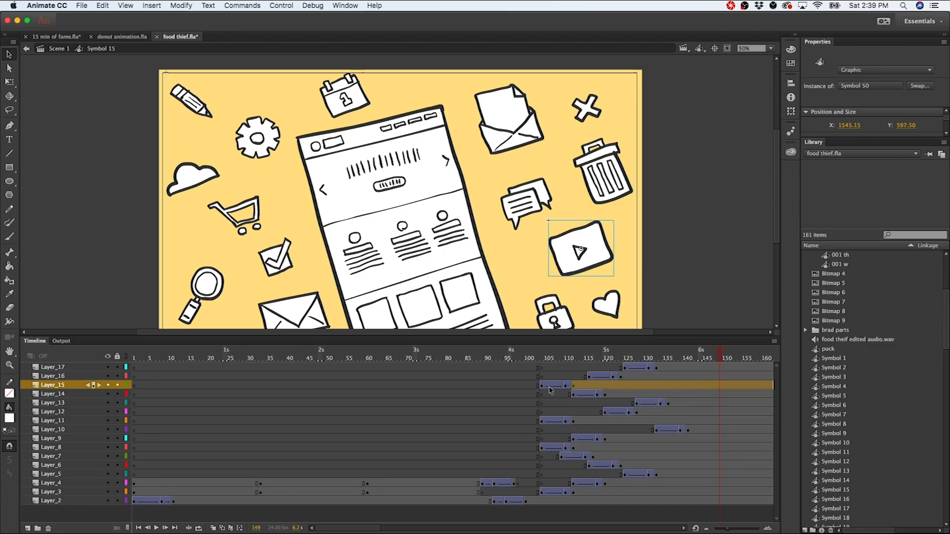
Step: Remove the classic tween from Layer_15's frames and return to Scene 1
left_click(545, 358)
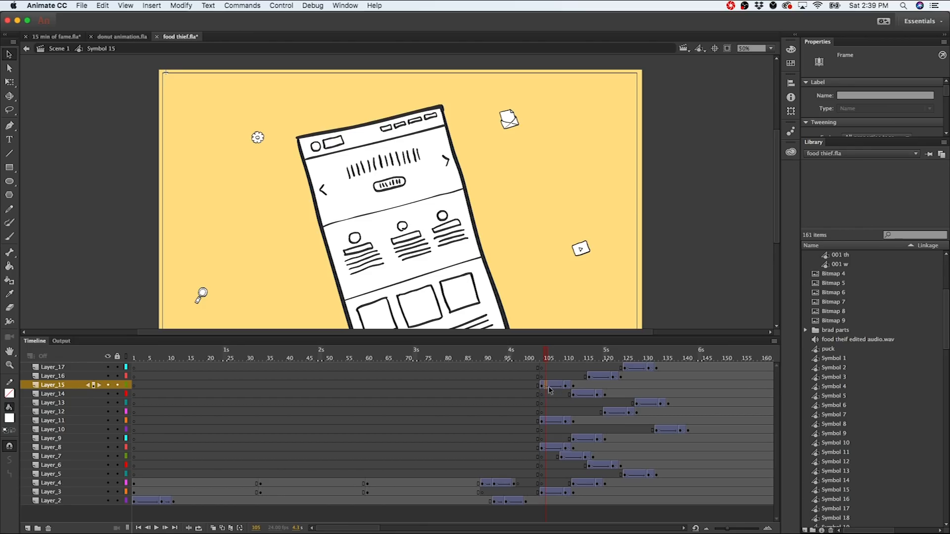
right_click(548, 385)
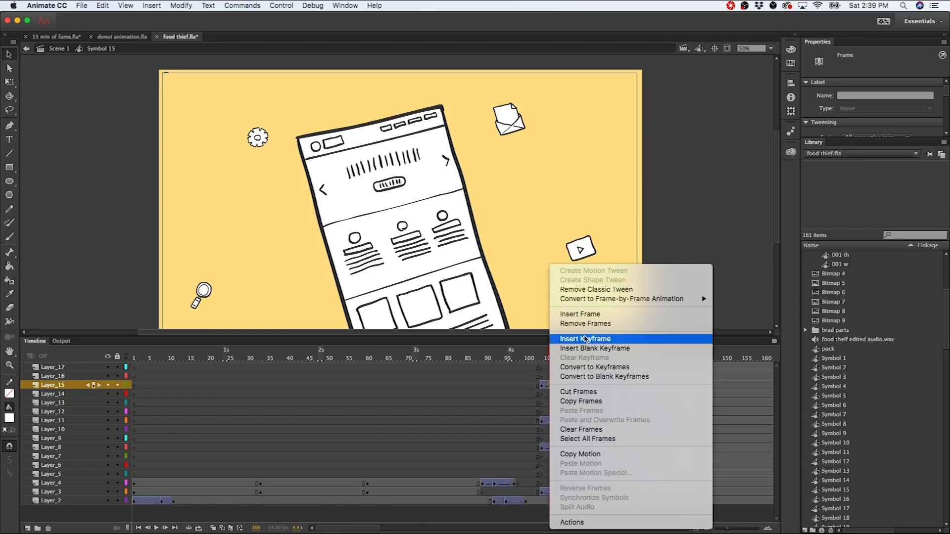
mouse_move(622, 299)
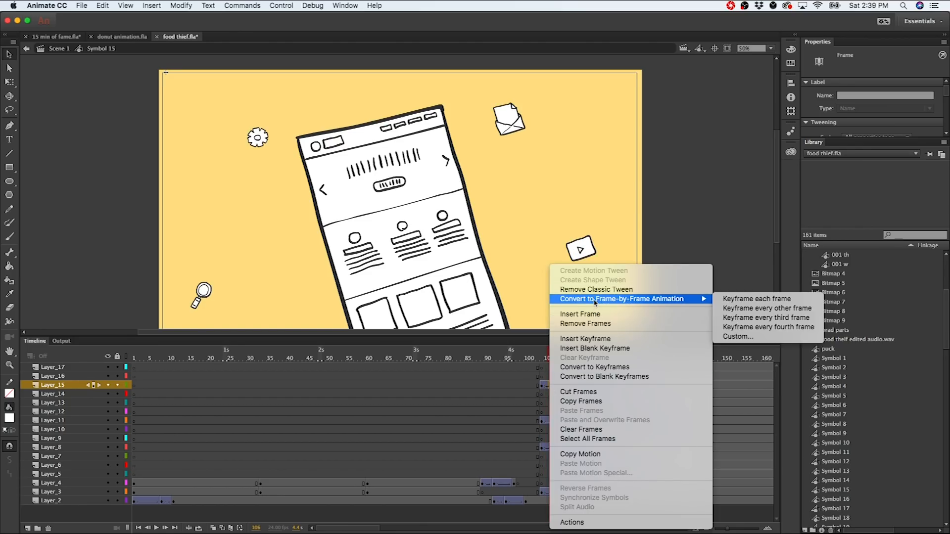
mouse_move(596, 288)
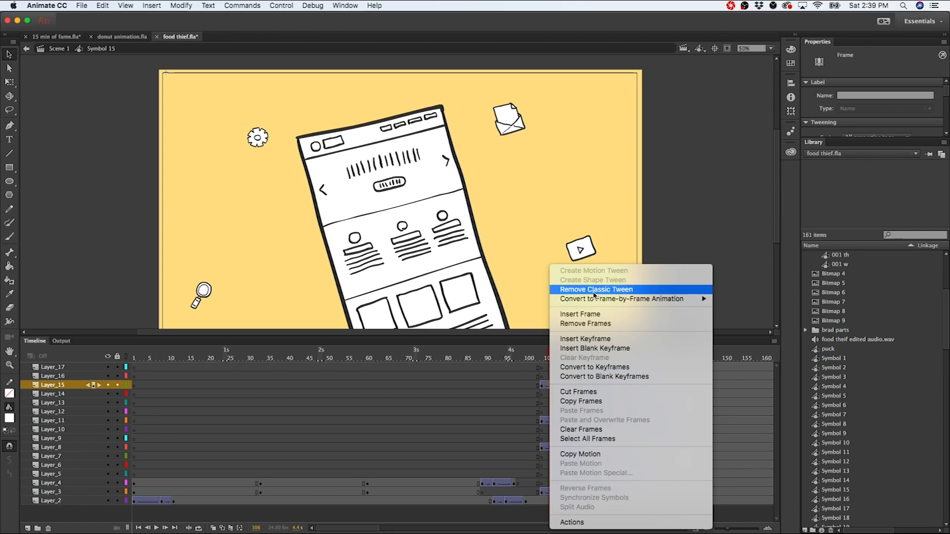
left_click(595, 289)
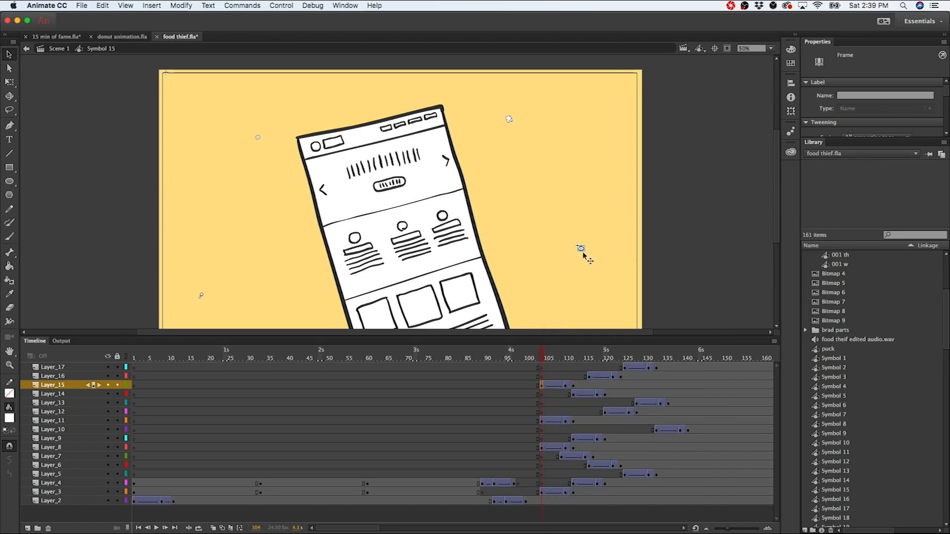
mouse_move(565, 390)
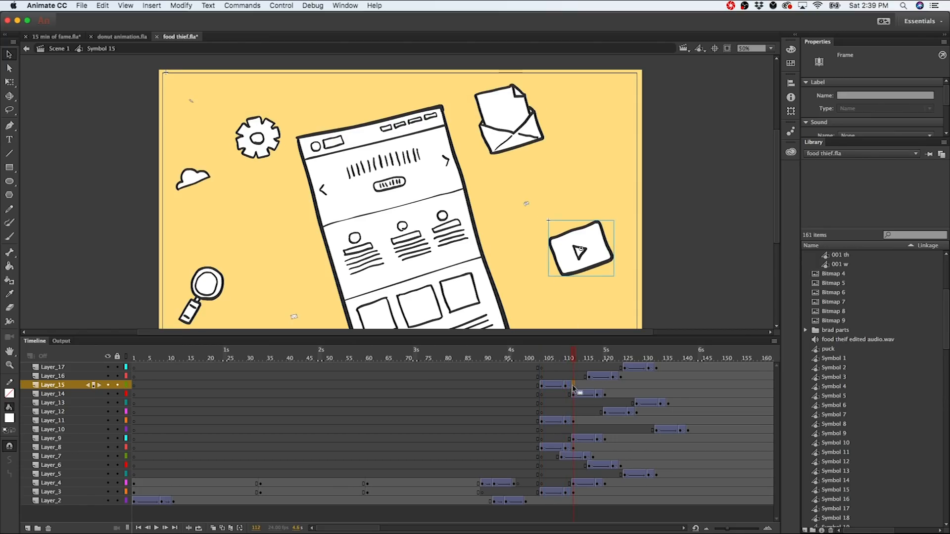
left_click(60, 48)
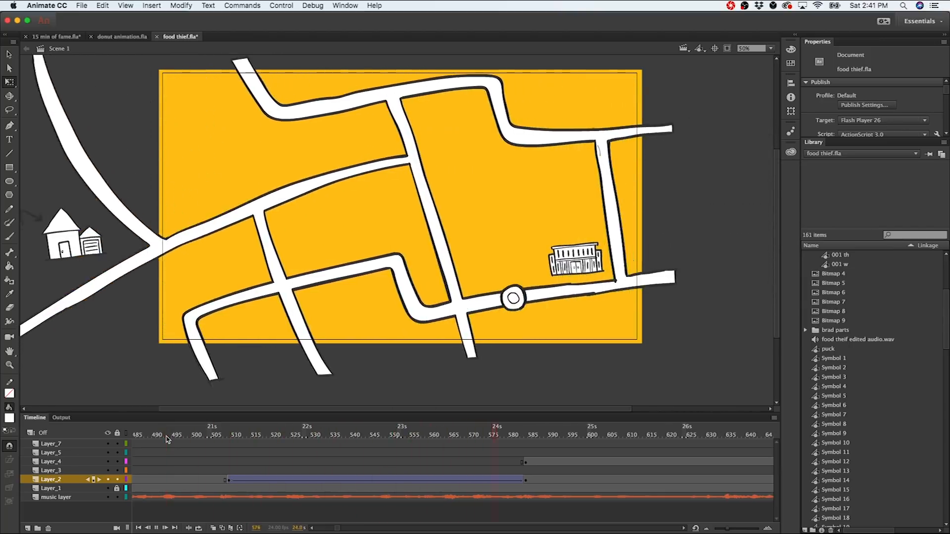
Step: Enter the puck's Symbol 12 and review its motion-guide tween at the end and midpoint of the route
left_click(551, 436)
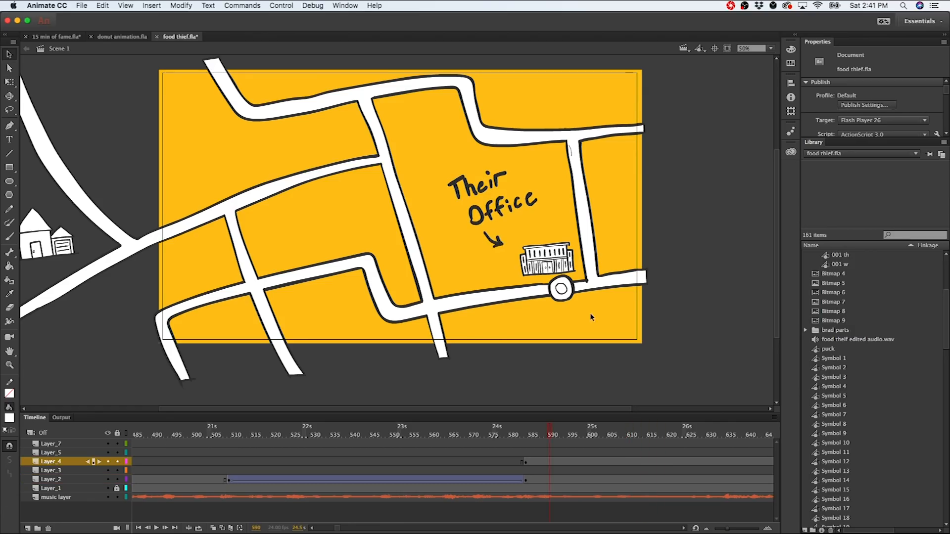
left_click(52, 478)
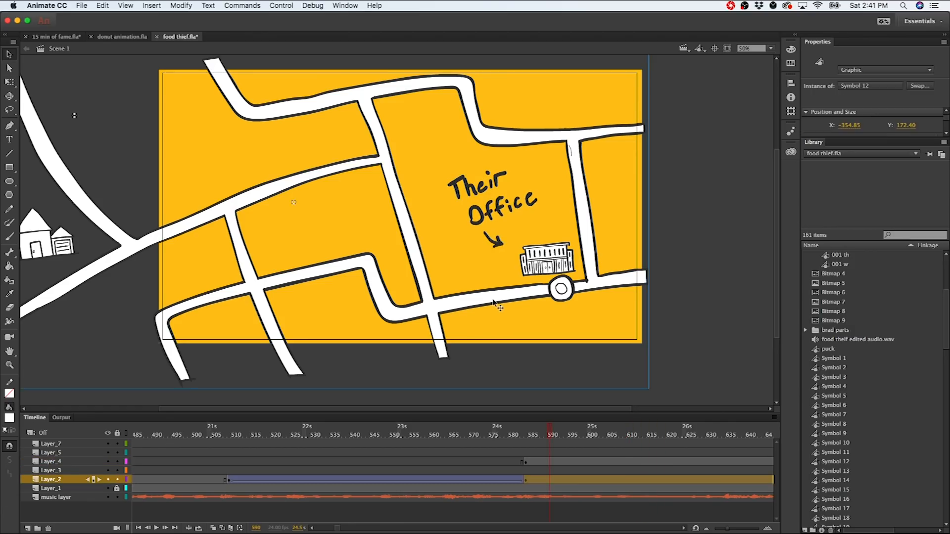
double_click(547, 260)
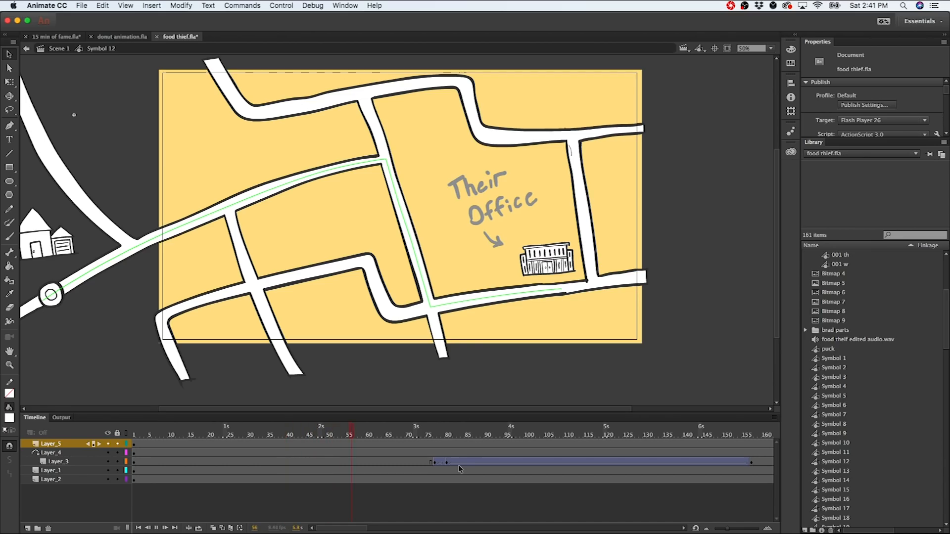
left_click(519, 426)
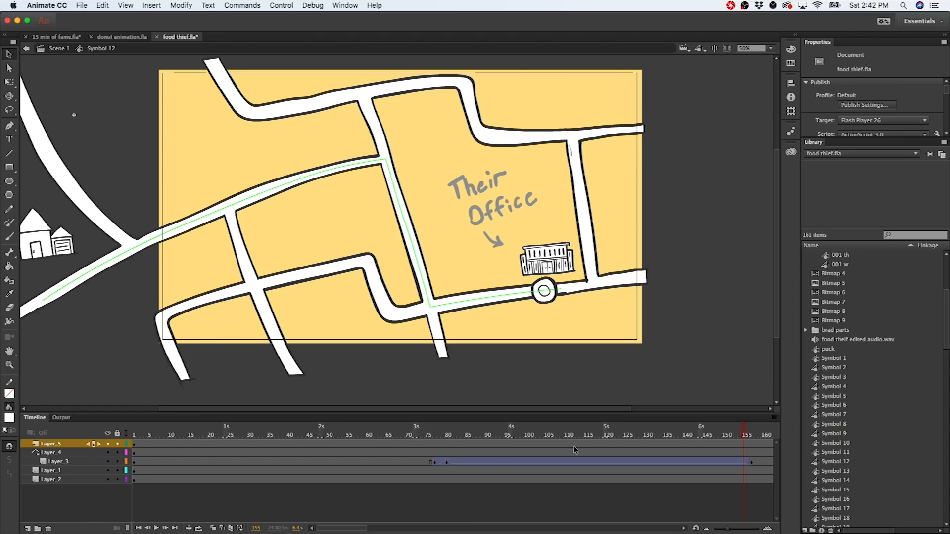
mouse_move(777, 474)
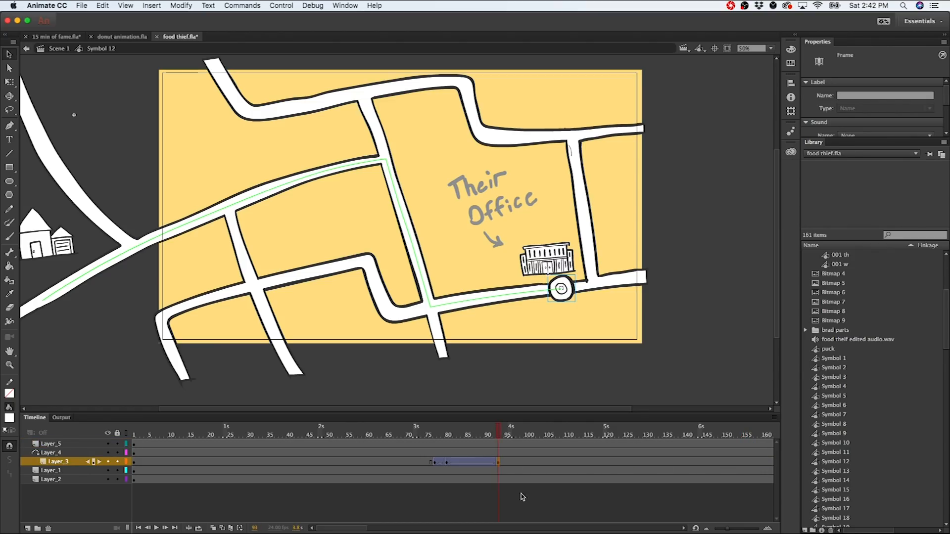
left_click(416, 427)
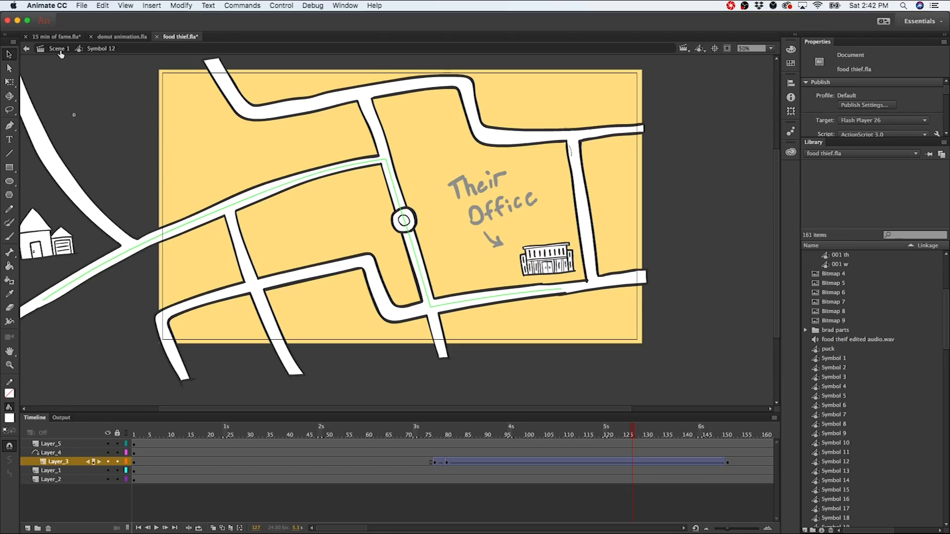
mouse_move(99, 49)
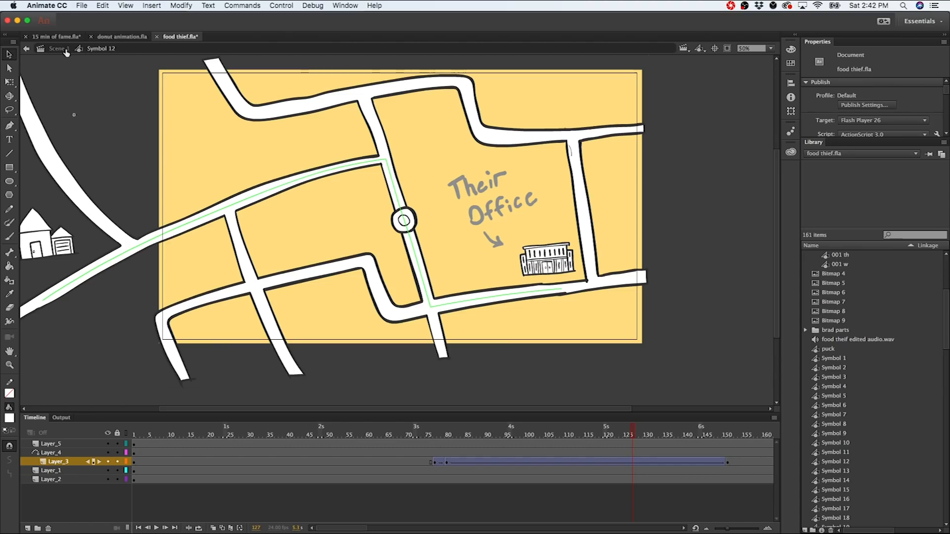
Step: Return to Scene 1 and move the playhead to frame 668 at the end of the map shot
left_click(58, 48)
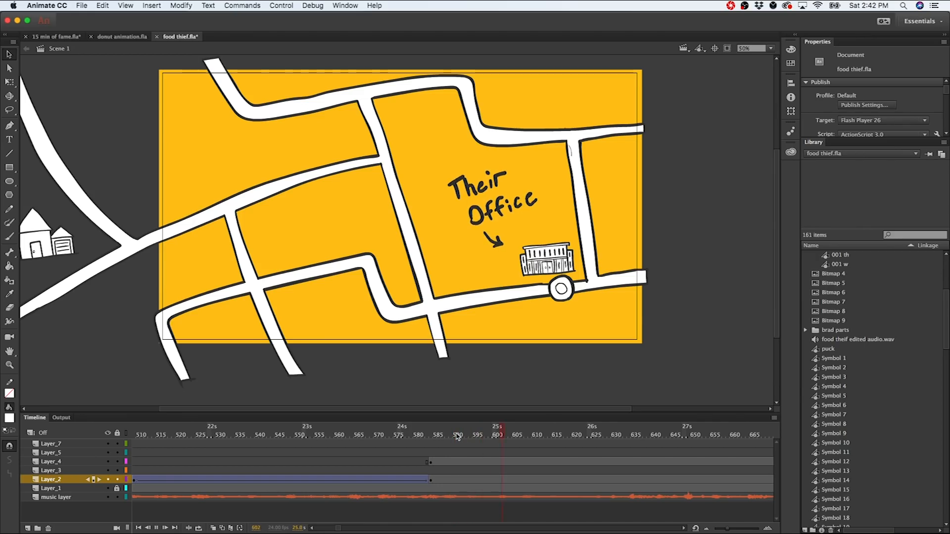
left_click(694, 436)
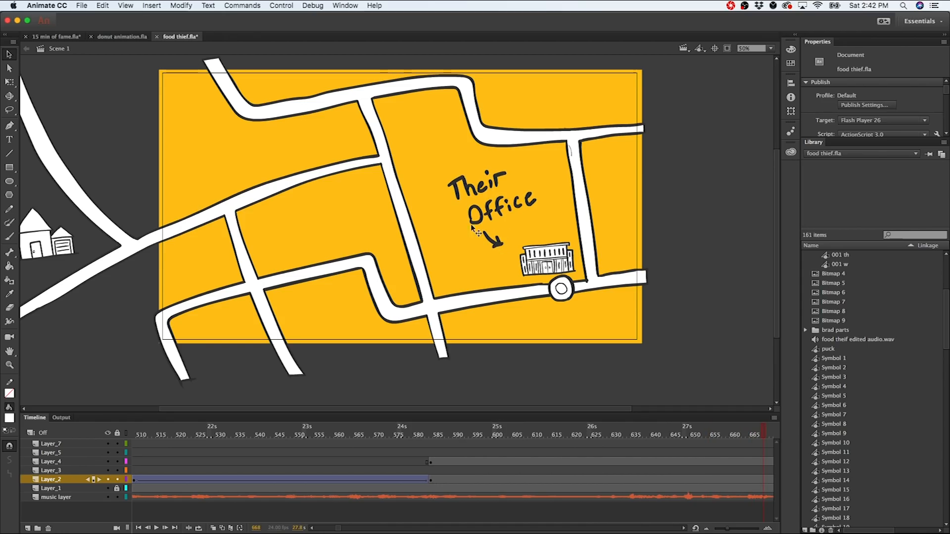
mouse_move(497, 250)
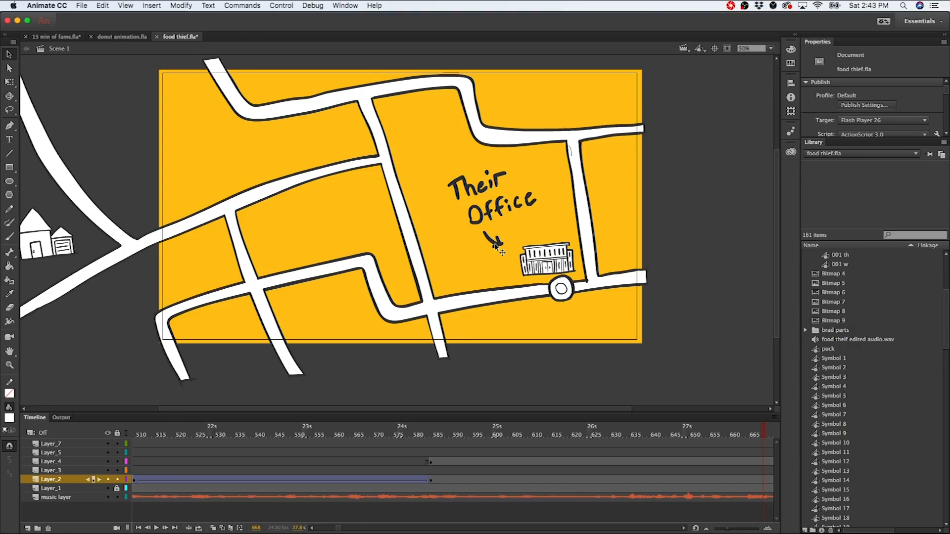
Step: Enter the Their Office label (Symbol 66) and step through frames 1–4 of its Layer_1 loop
left_click(490, 200)
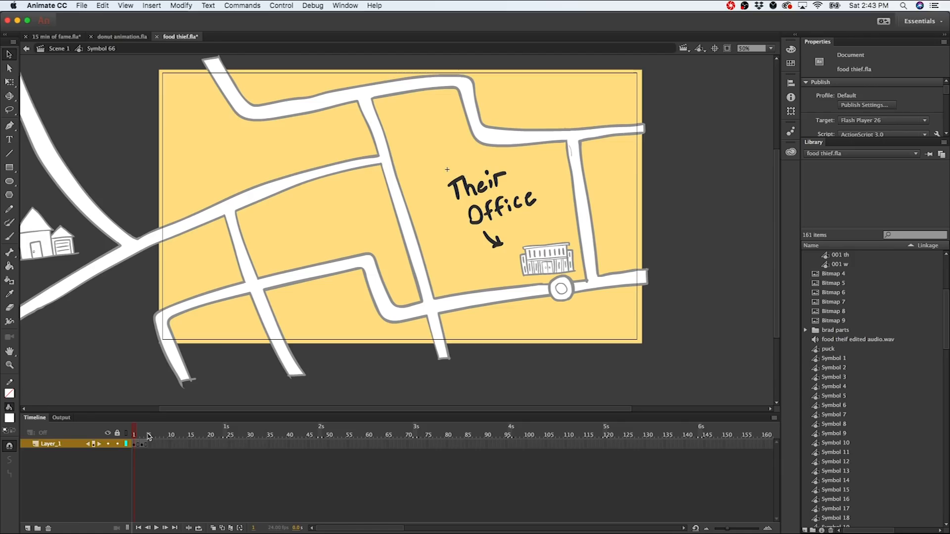
left_click(139, 434)
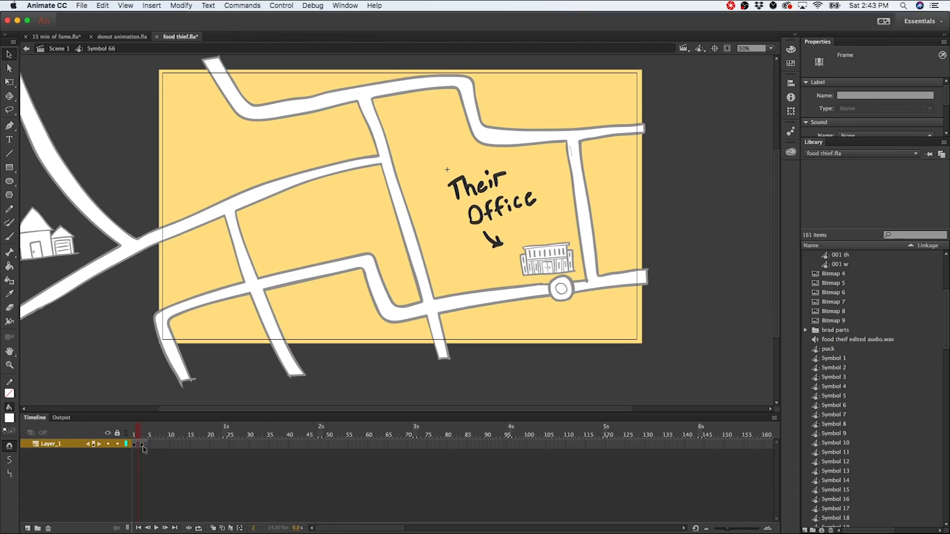
left_click(144, 443)
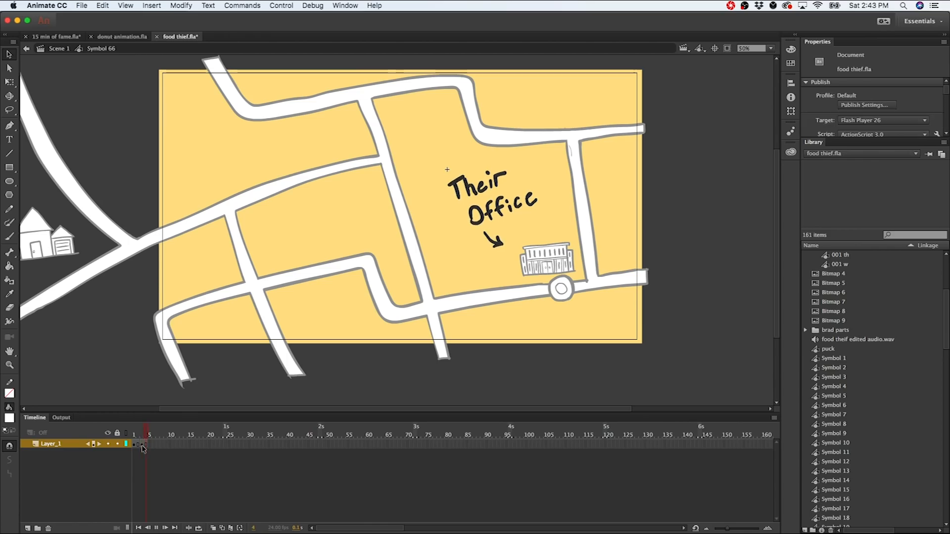
left_click(134, 436)
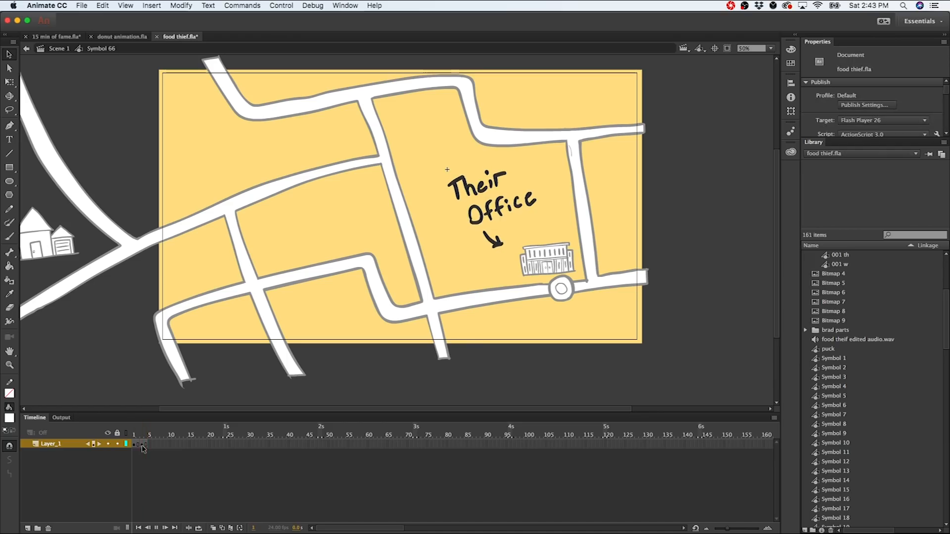
left_click(147, 436)
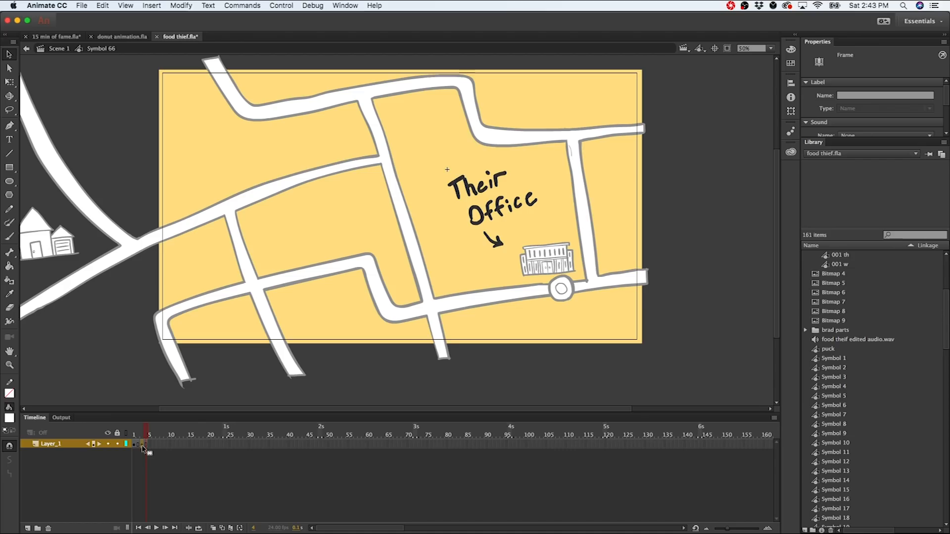
mouse_move(120, 36)
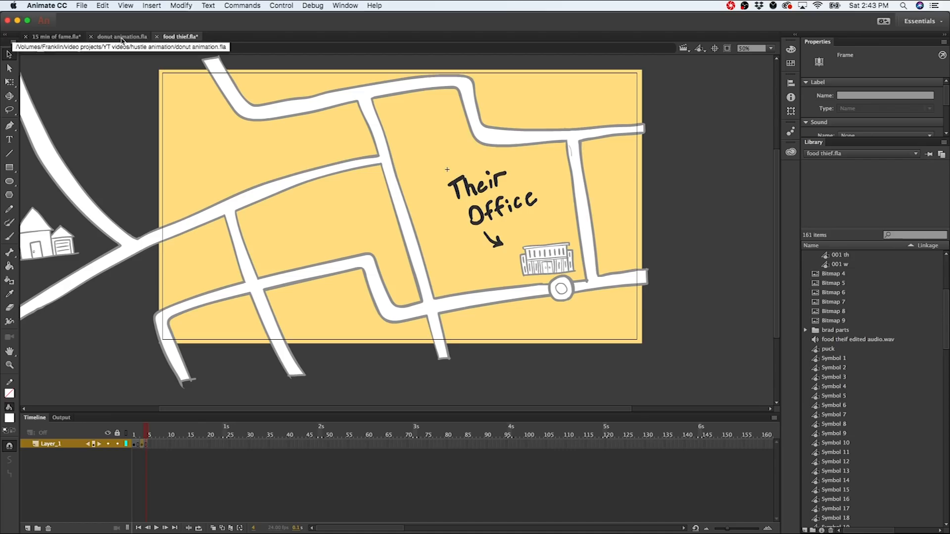
Step: Scrub the donut animation's mouths layer to preview the open and later lip-sync mouth shapes
left_click(121, 37)
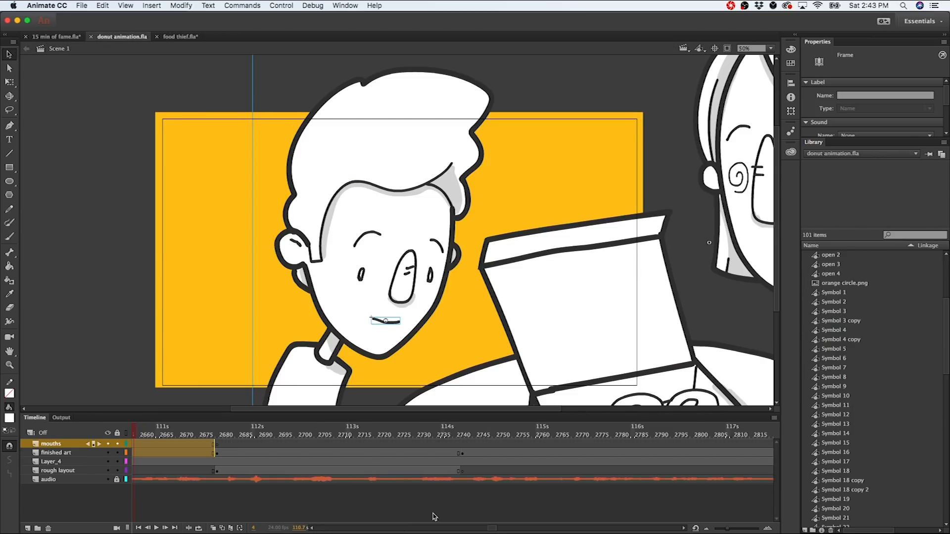
mouse_move(369, 528)
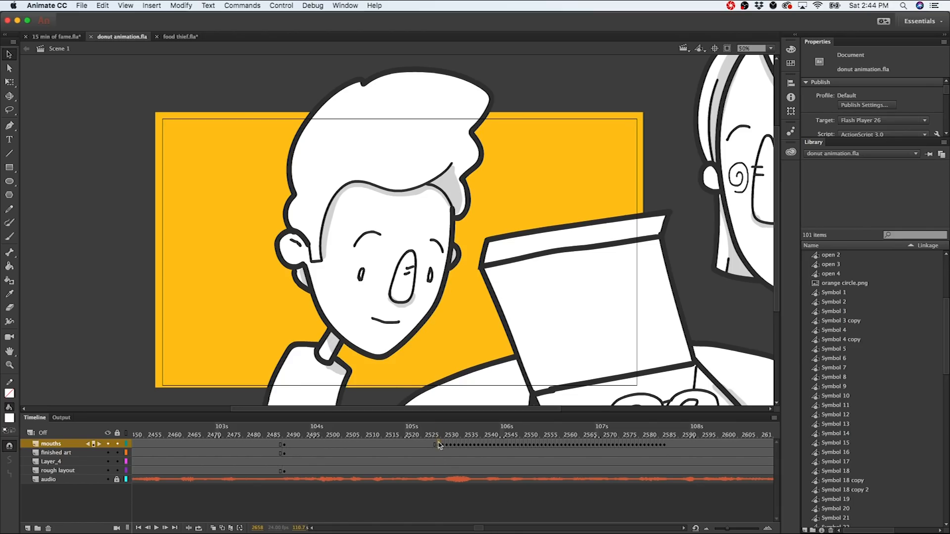
left_click(442, 436)
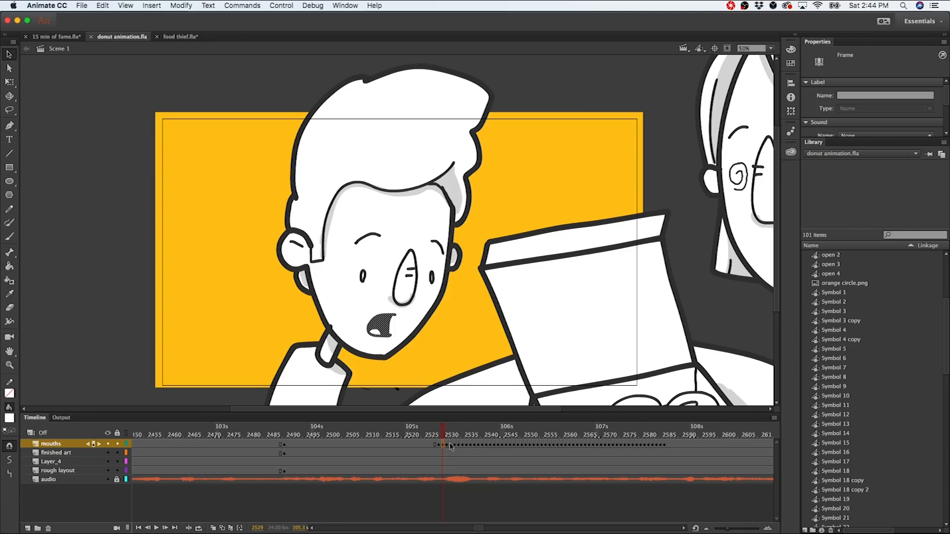
left_click(483, 435)
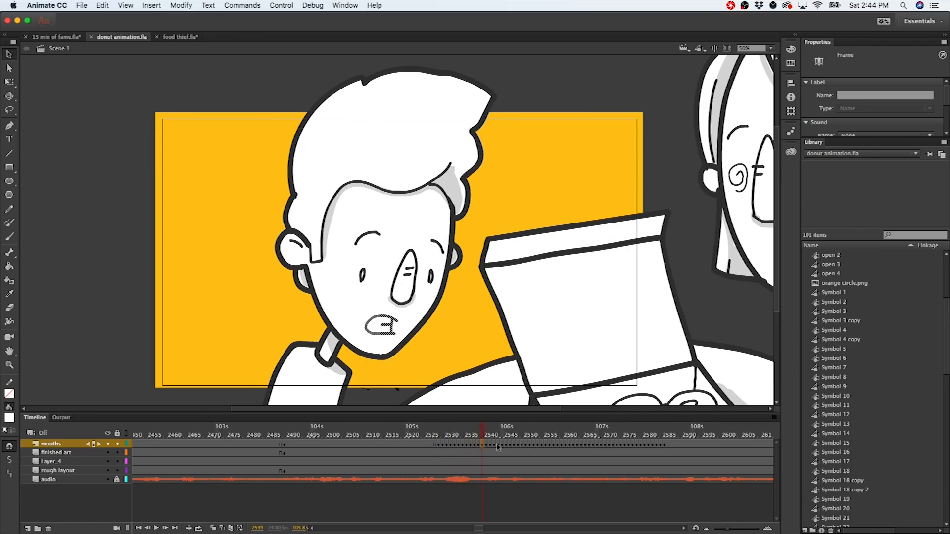
left_click(581, 435)
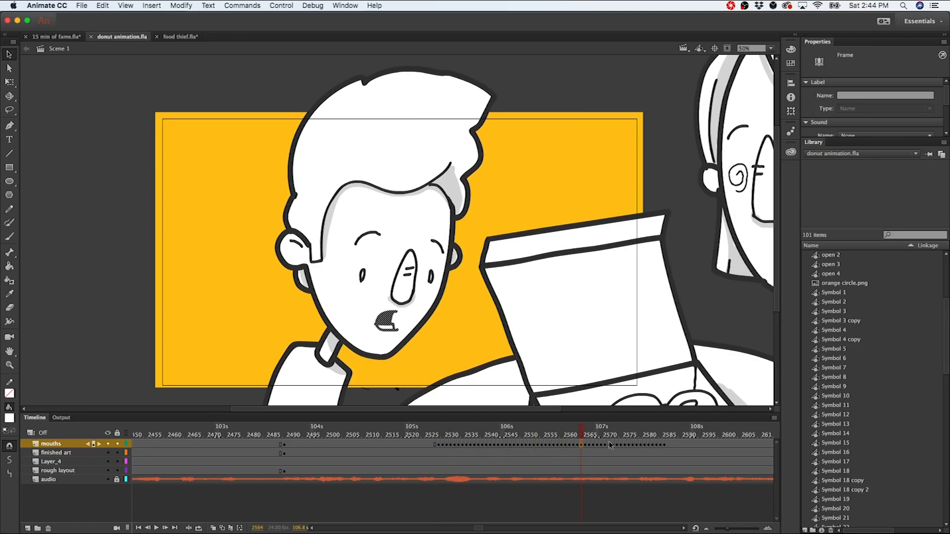
left_click(633, 434)
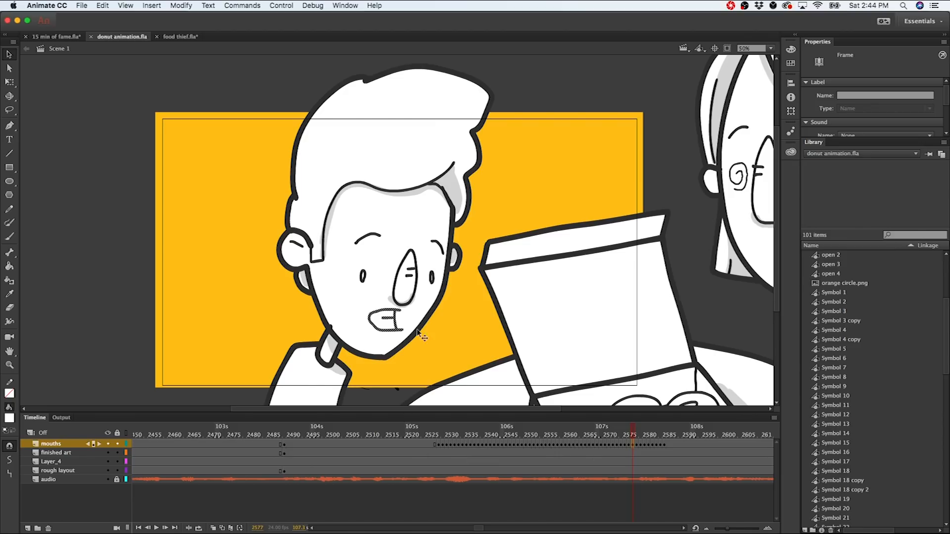
mouse_move(276, 430)
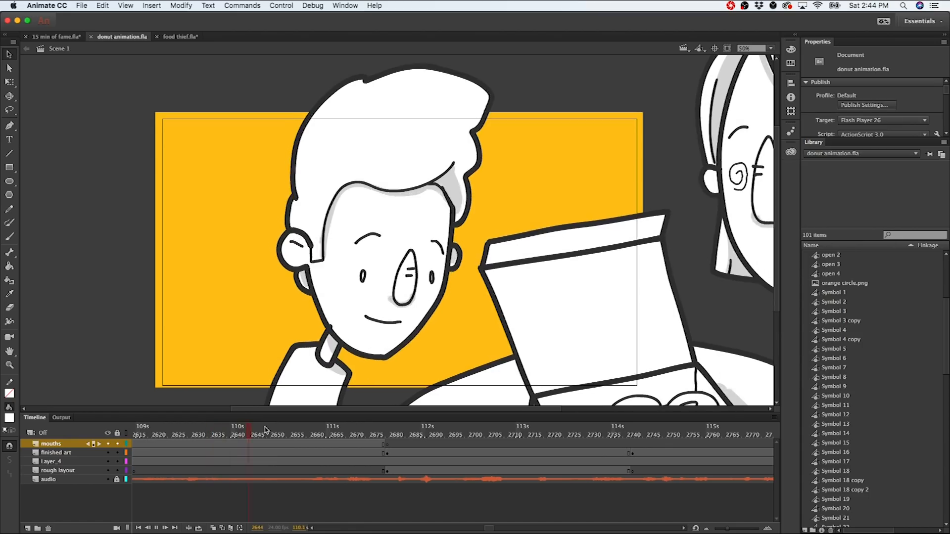
Step: Move a few frames further into the shot and return to the food thief document
left_click(274, 435)
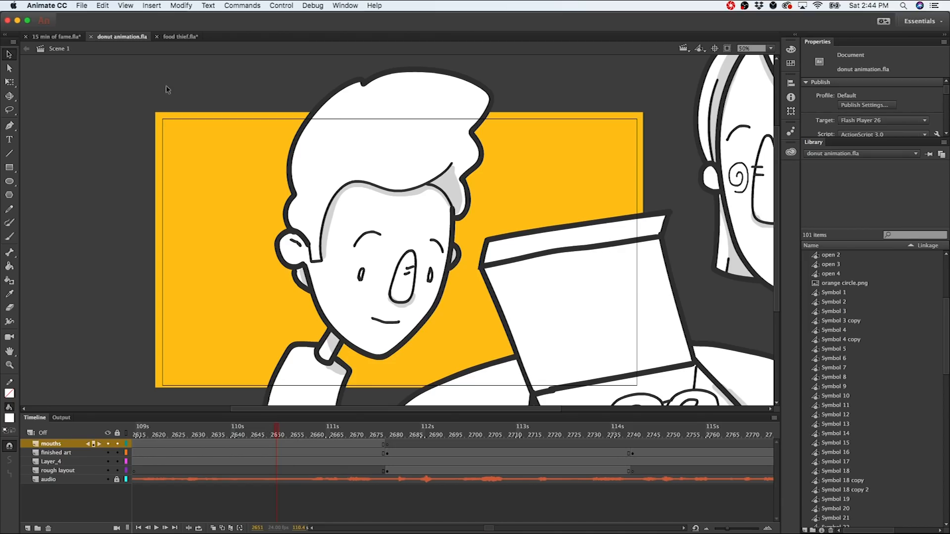
left_click(179, 37)
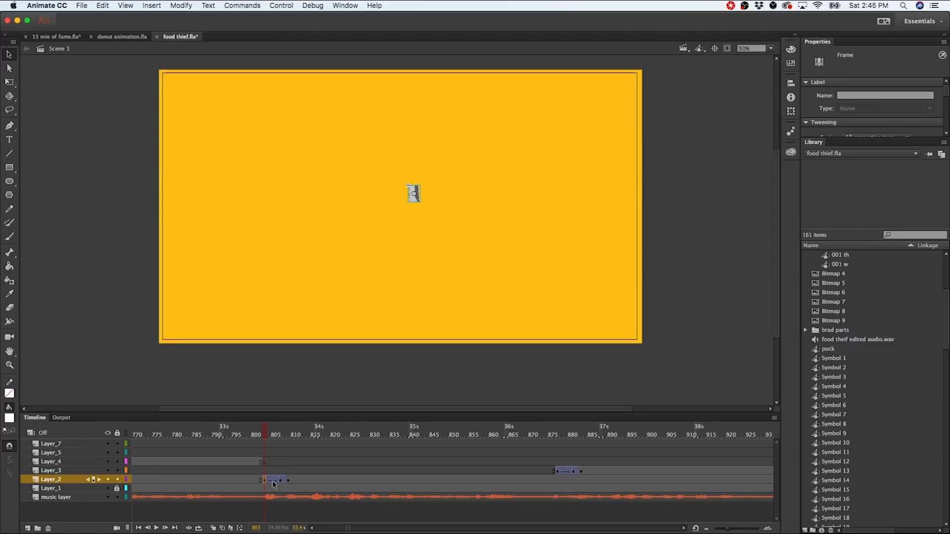
mouse_move(279, 486)
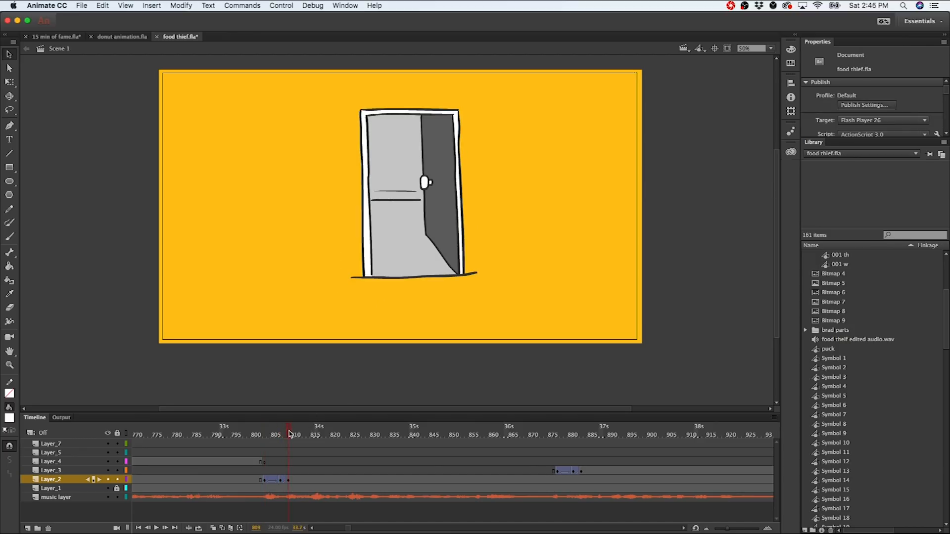
left_click(285, 433)
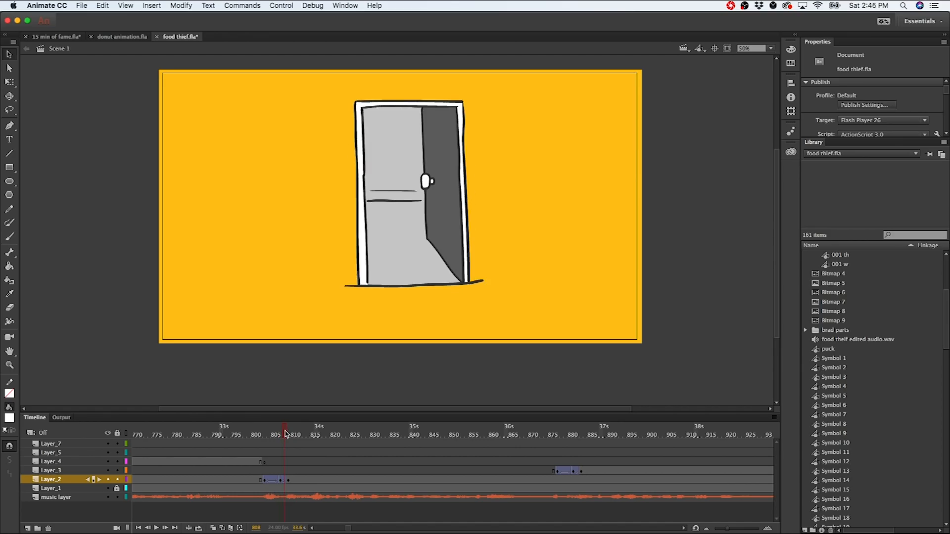
left_click(288, 430)
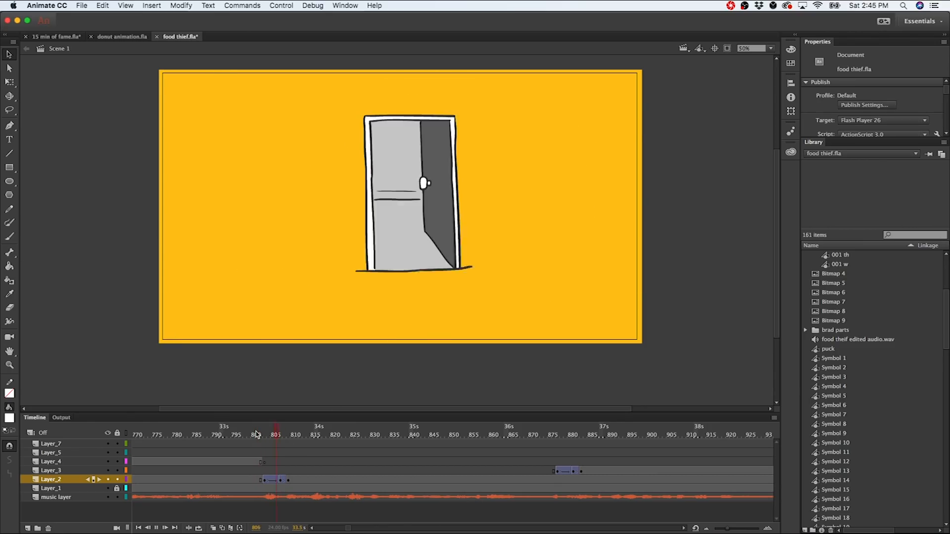
left_click(466, 435)
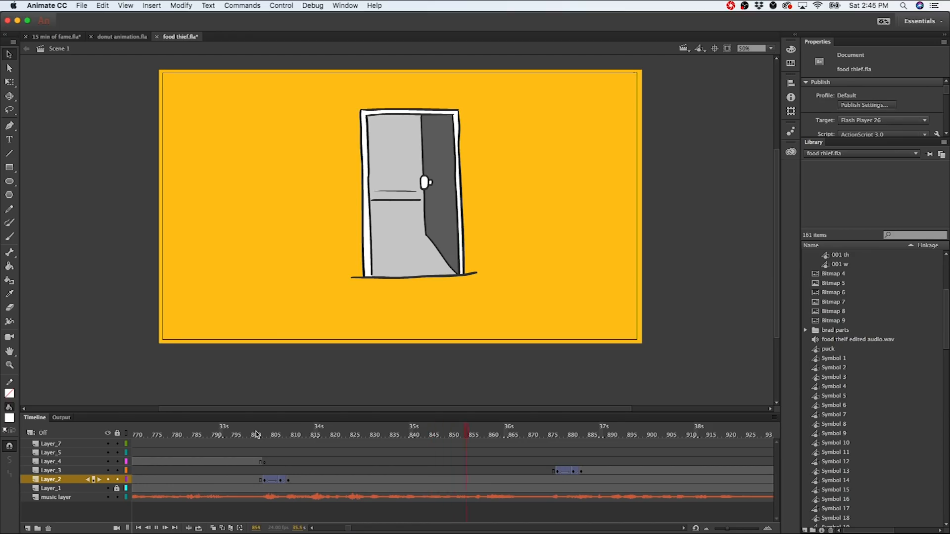
left_click(651, 433)
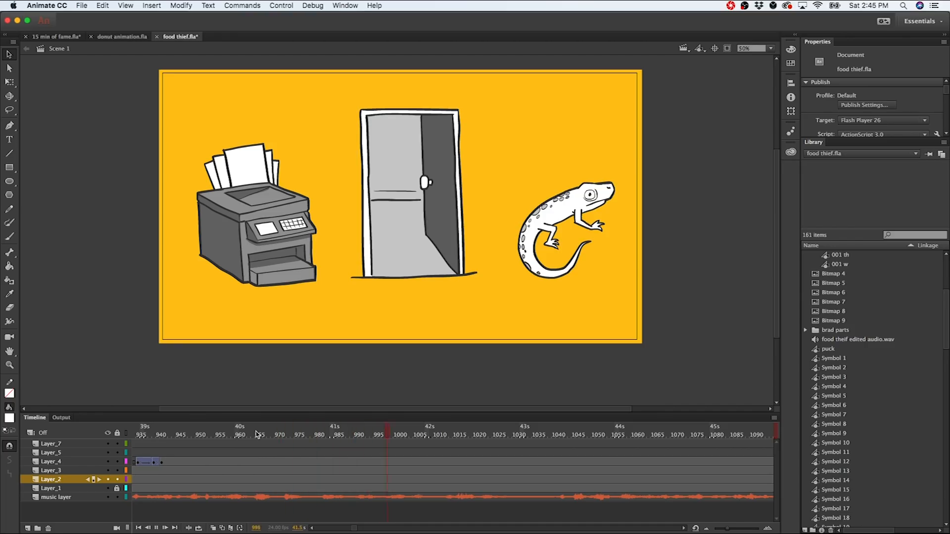
left_click(435, 435)
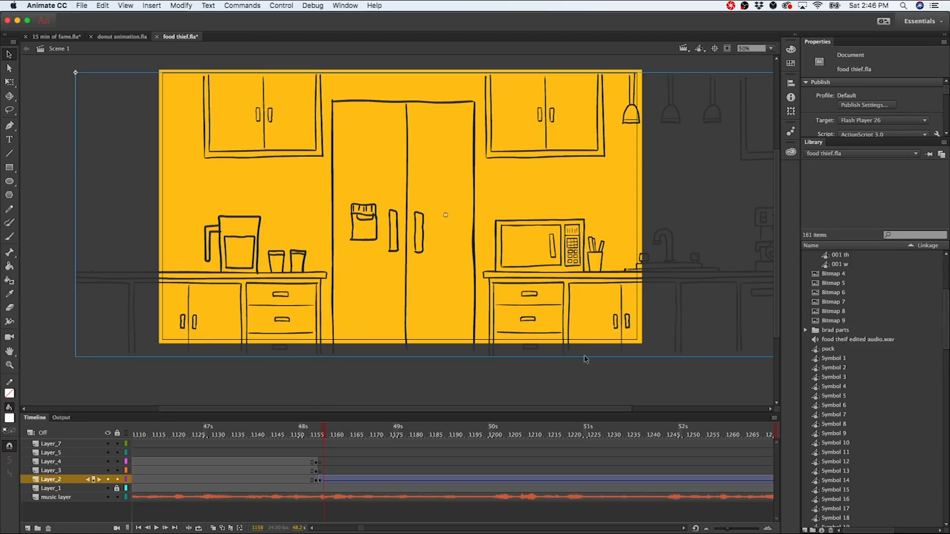
mouse_move(570, 397)
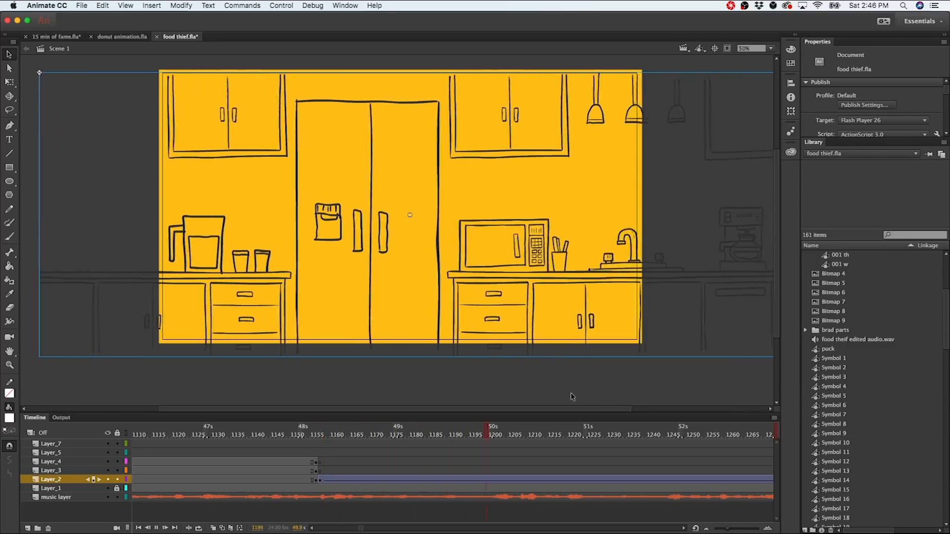
left_click(666, 434)
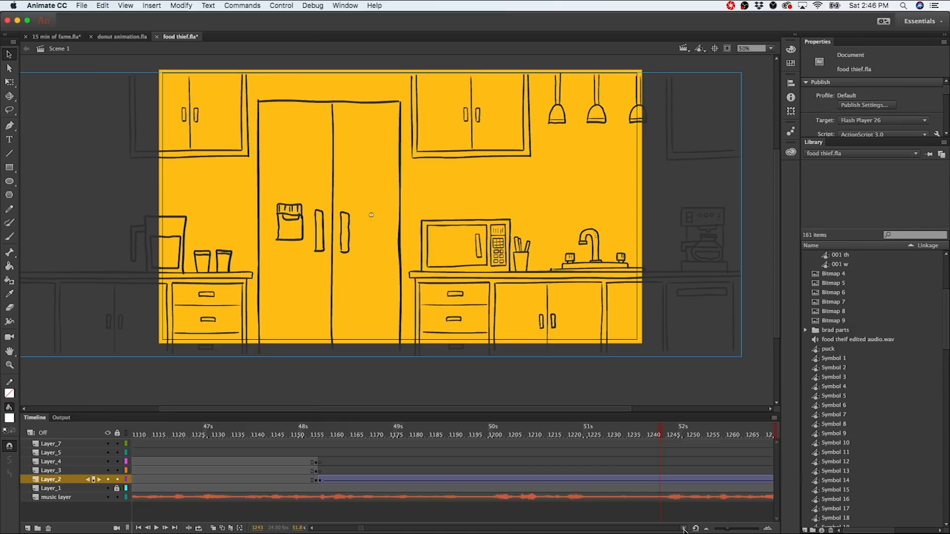
scroll("right", 3)
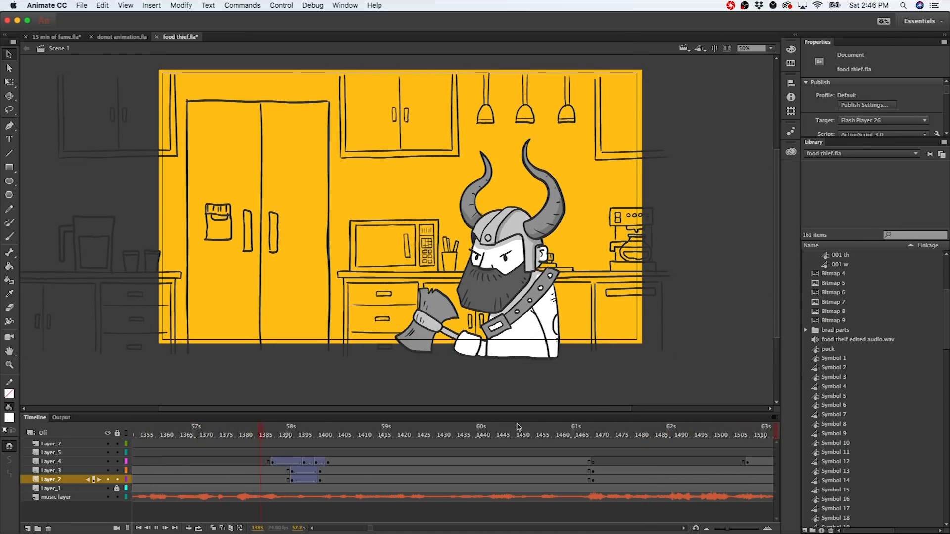
left_click(454, 435)
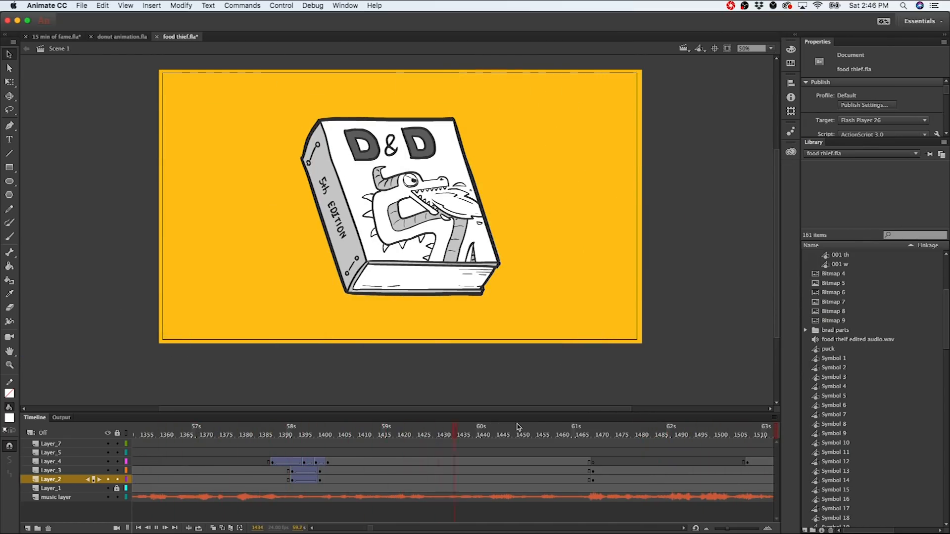
left_click(266, 432)
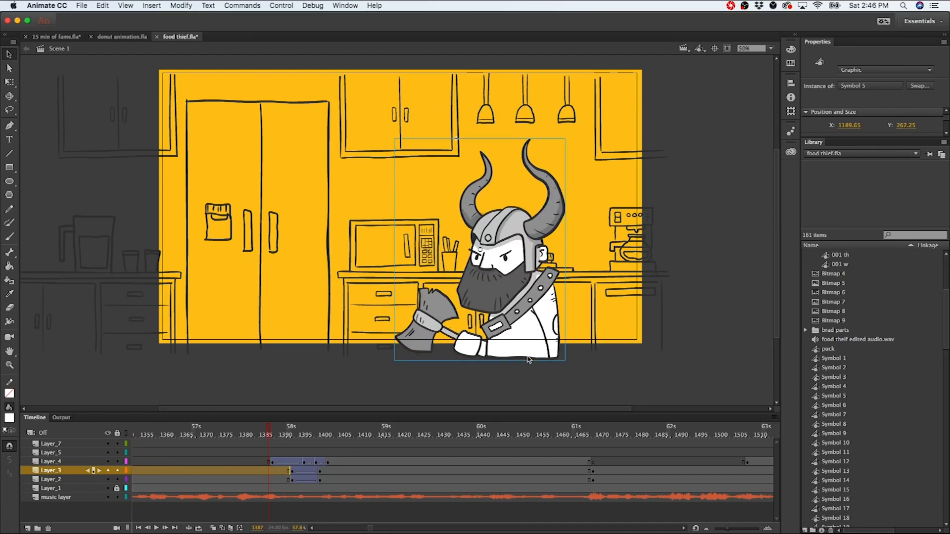
left_click(273, 462)
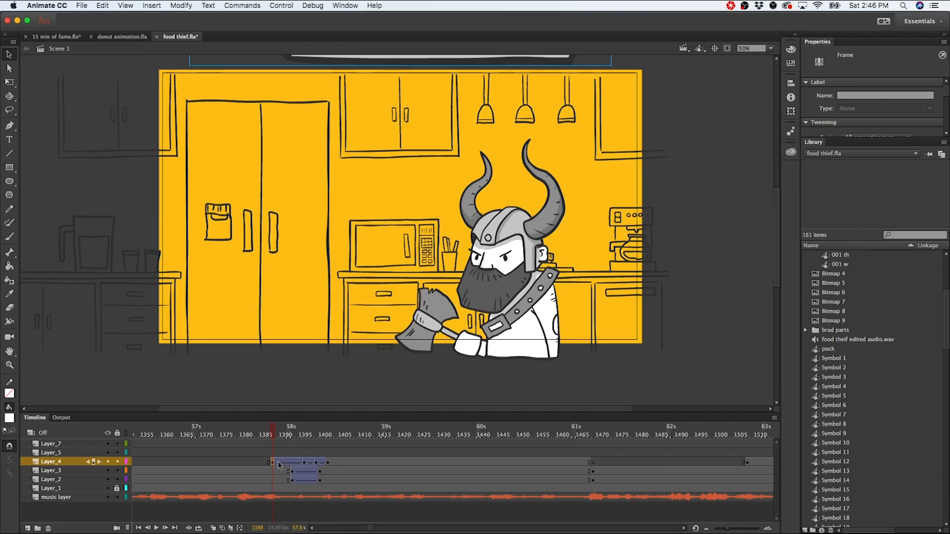
left_click(280, 434)
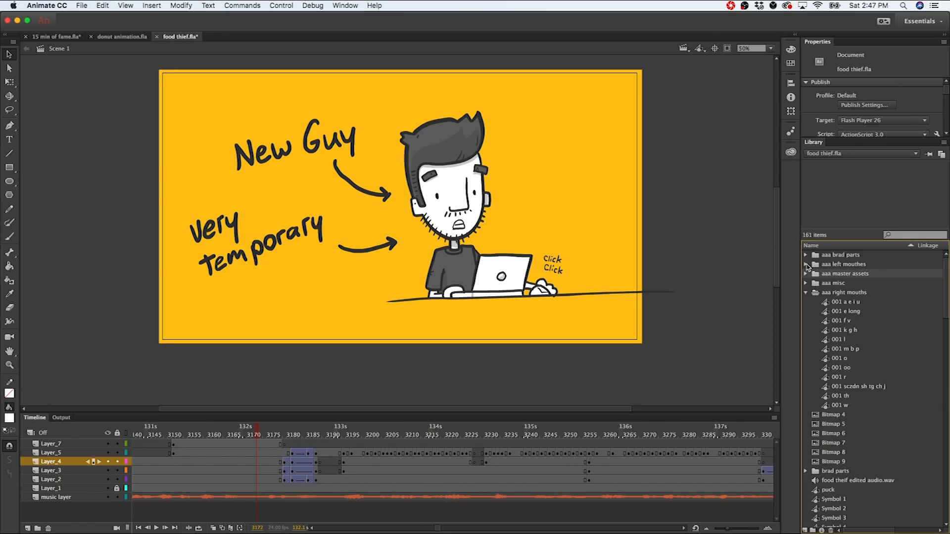
Step: Expand the 'aaa left mouthes' library folder beside the right mouth shapes
left_click(806, 264)
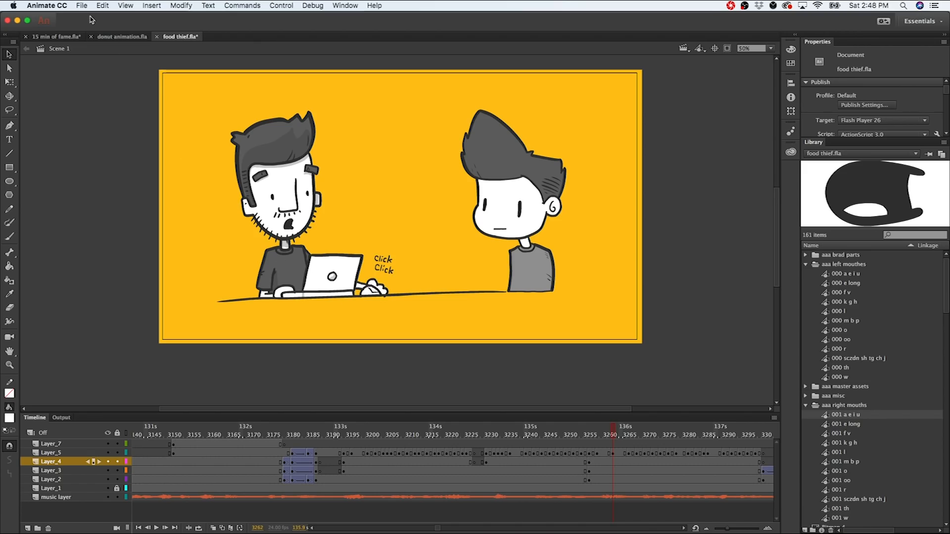
left_click(82, 6)
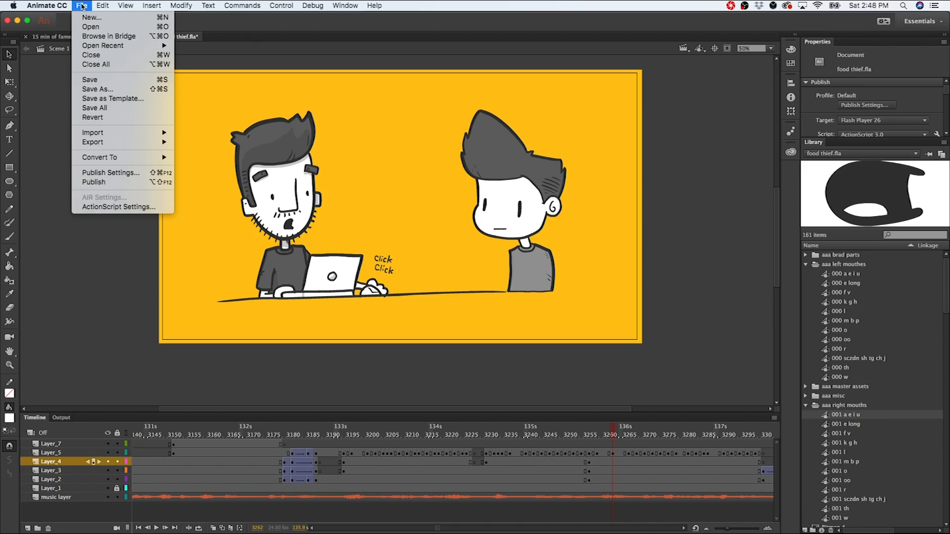
mouse_move(114, 152)
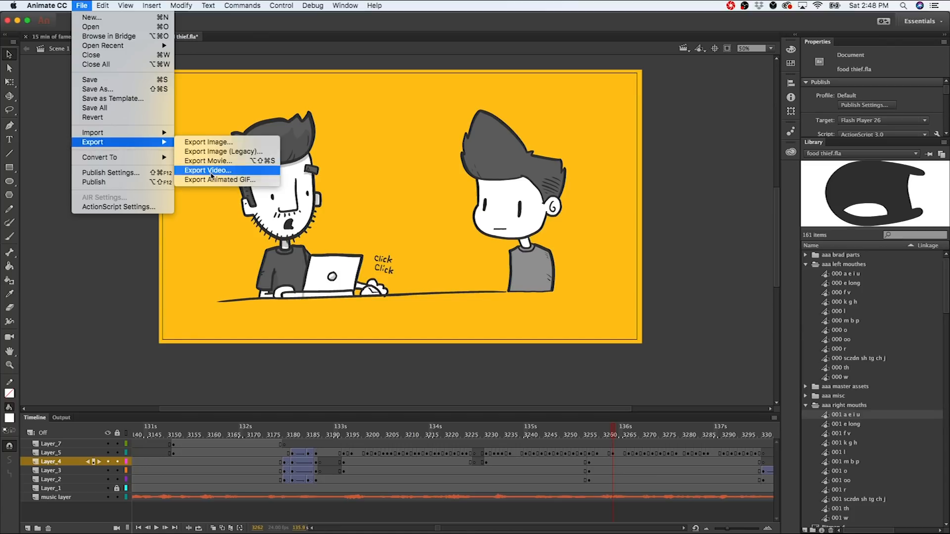
left_click(208, 170)
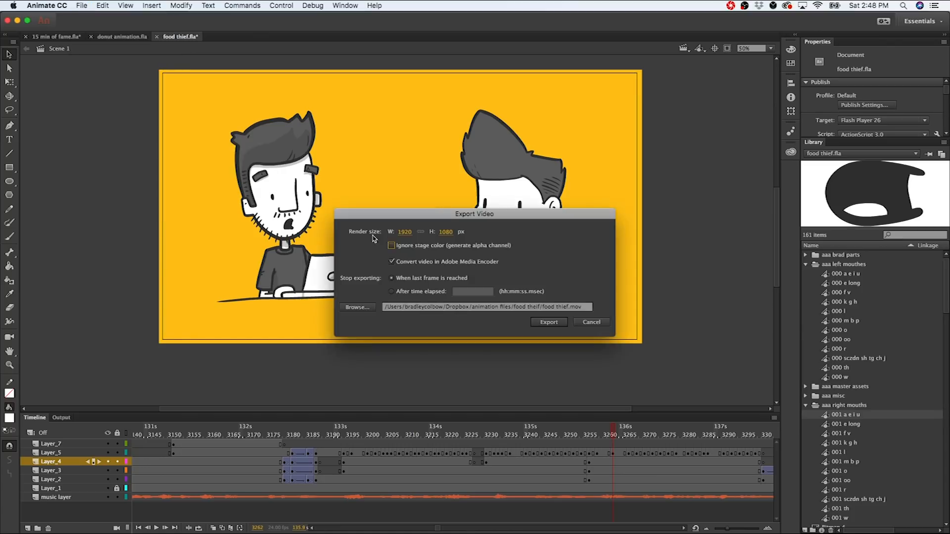
mouse_move(404, 242)
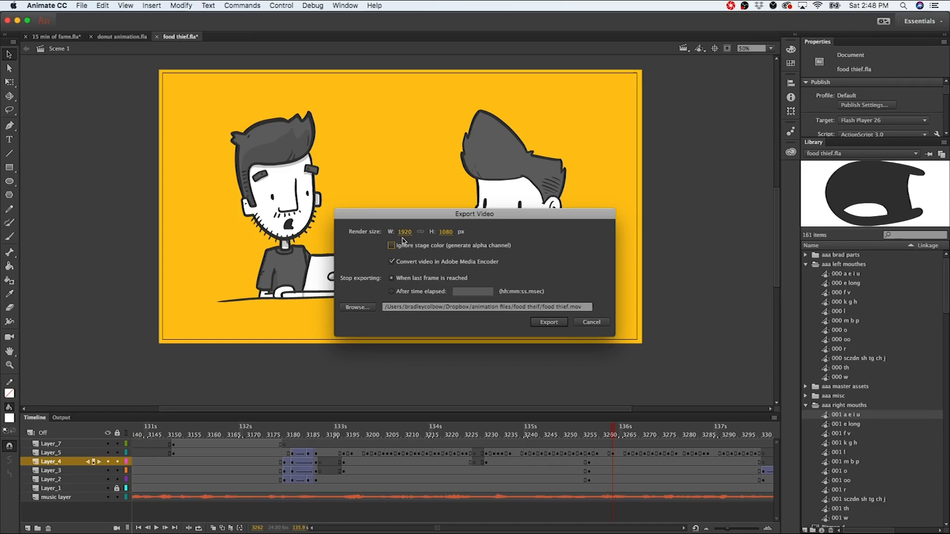
mouse_move(445, 242)
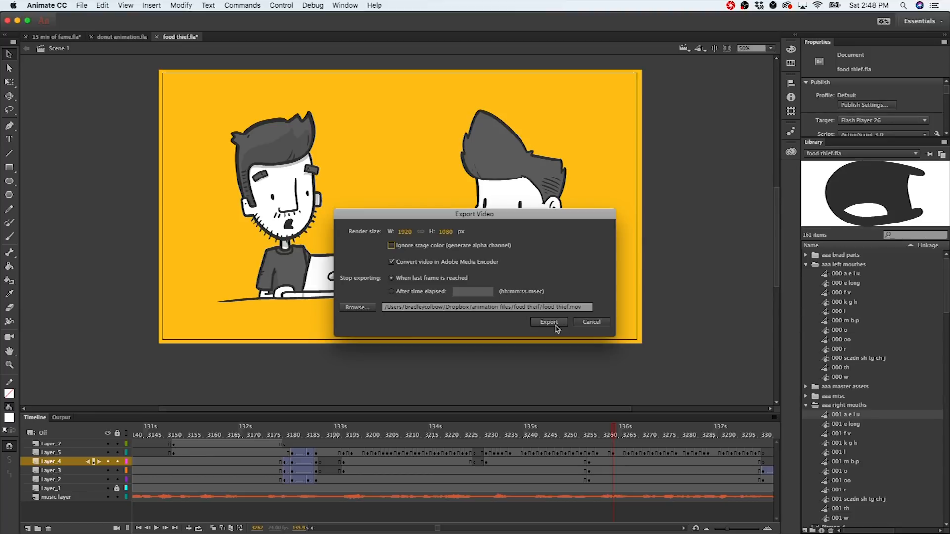
mouse_move(599, 327)
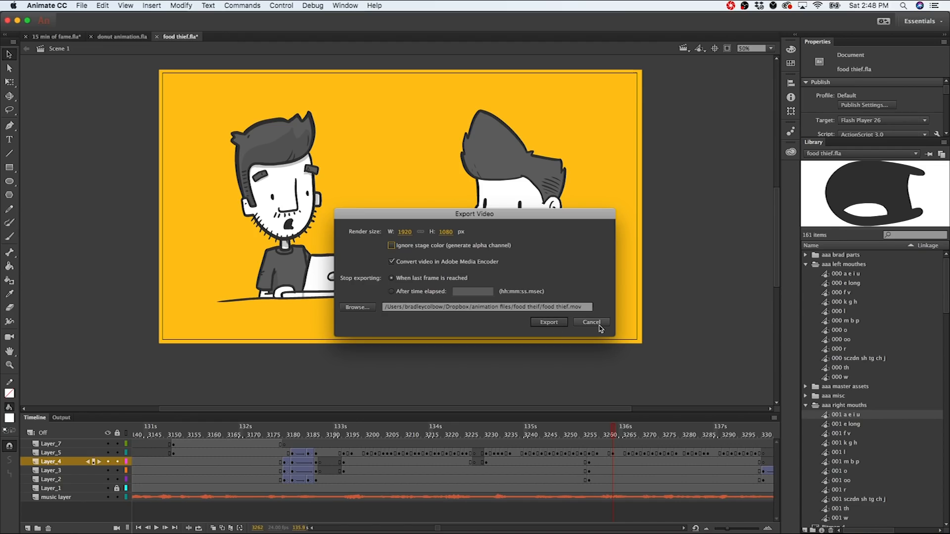
left_click(81, 6)
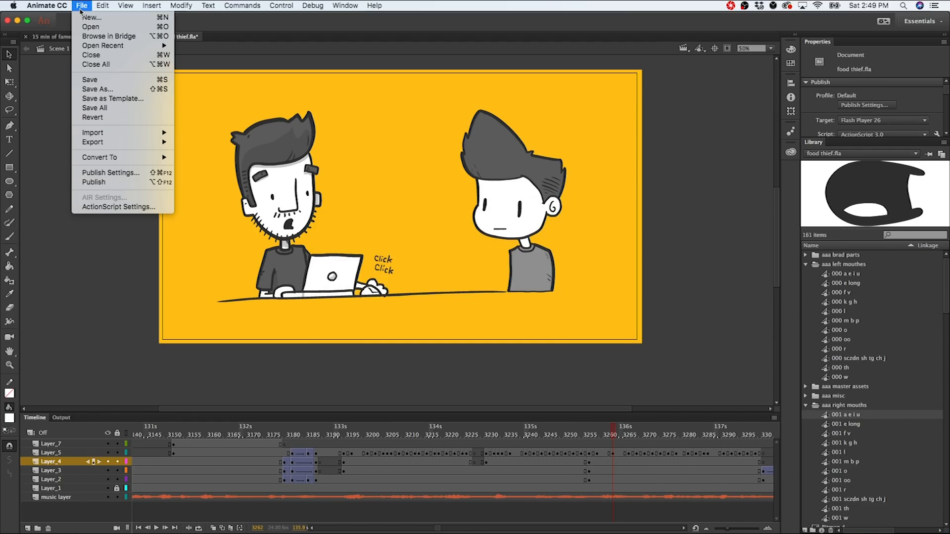
mouse_move(109, 172)
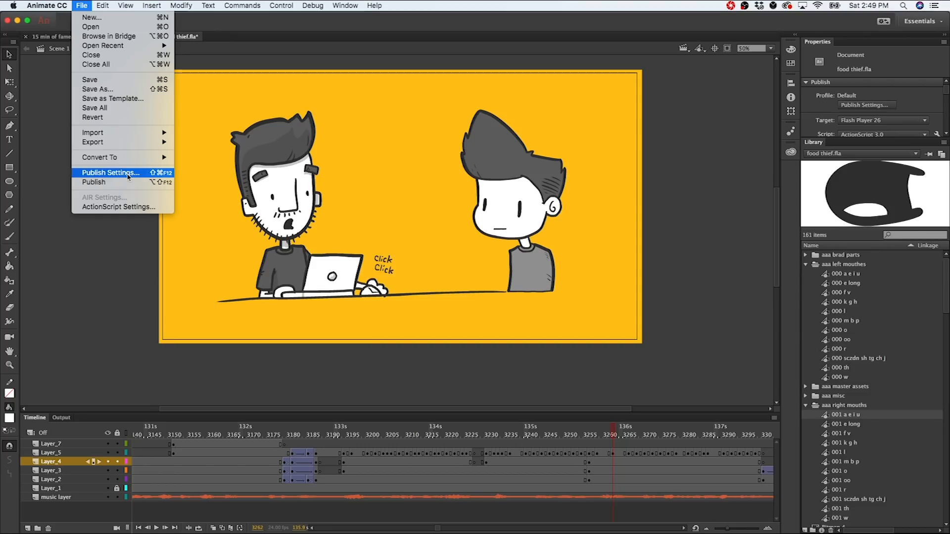
Step: Review the Audio event sound settings (MP3, 16 kbps, mono) in Publish Settings and keep them
left_click(110, 172)
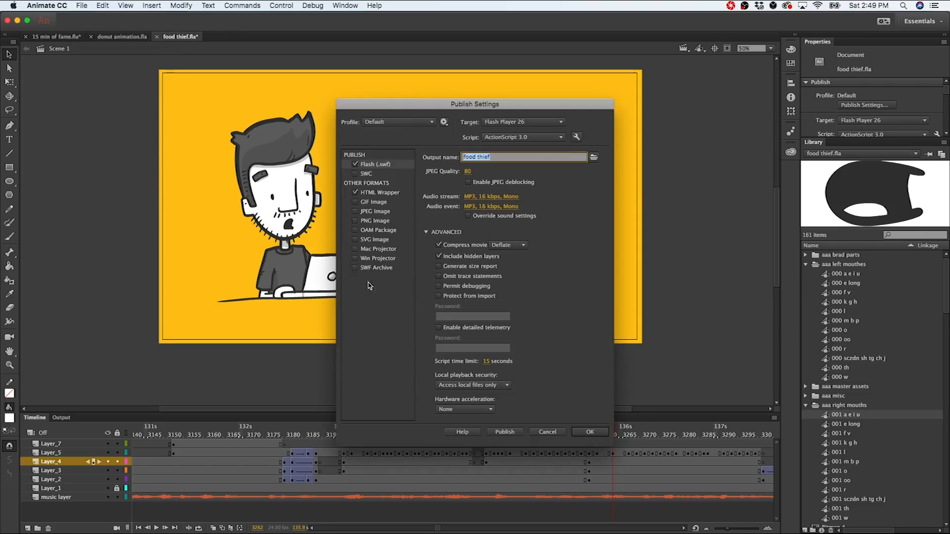
mouse_move(449, 201)
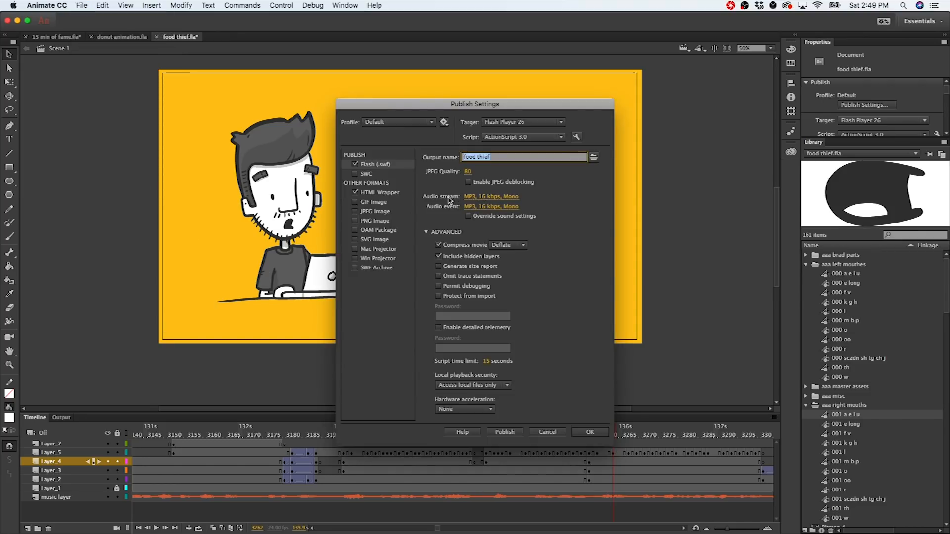
mouse_move(491, 206)
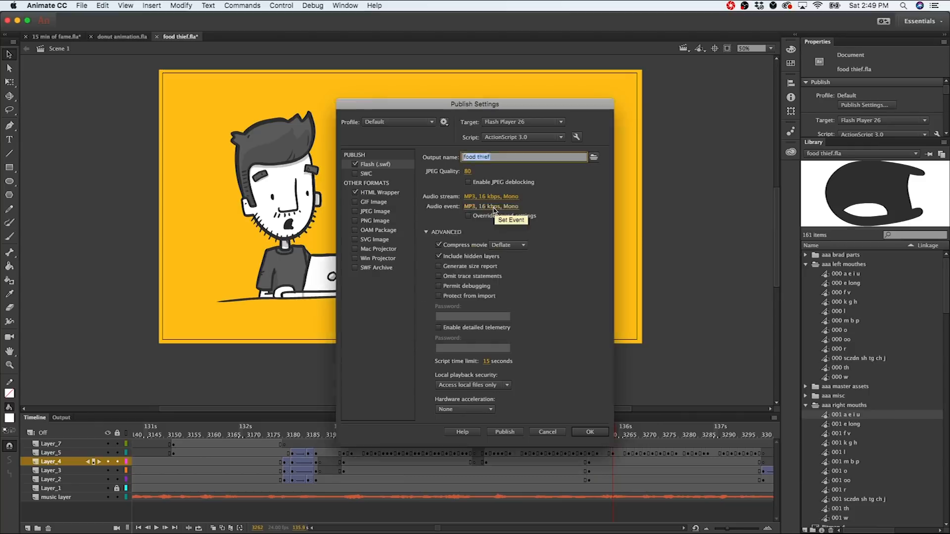
left_click(491, 206)
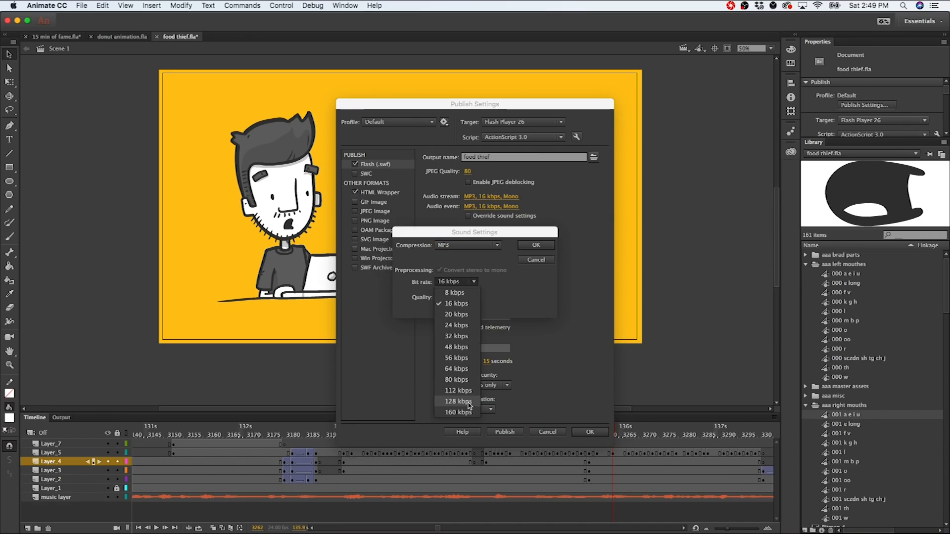
mouse_move(488, 335)
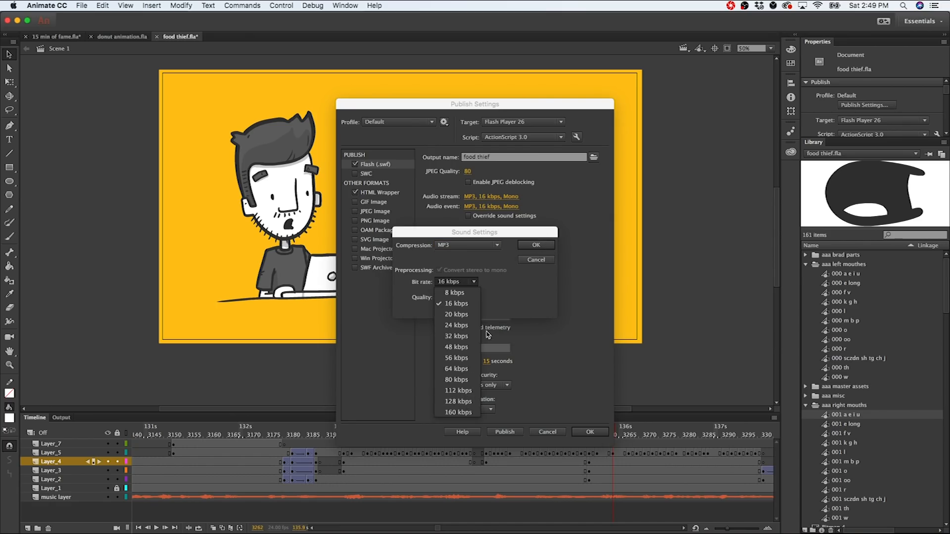
mouse_move(539, 251)
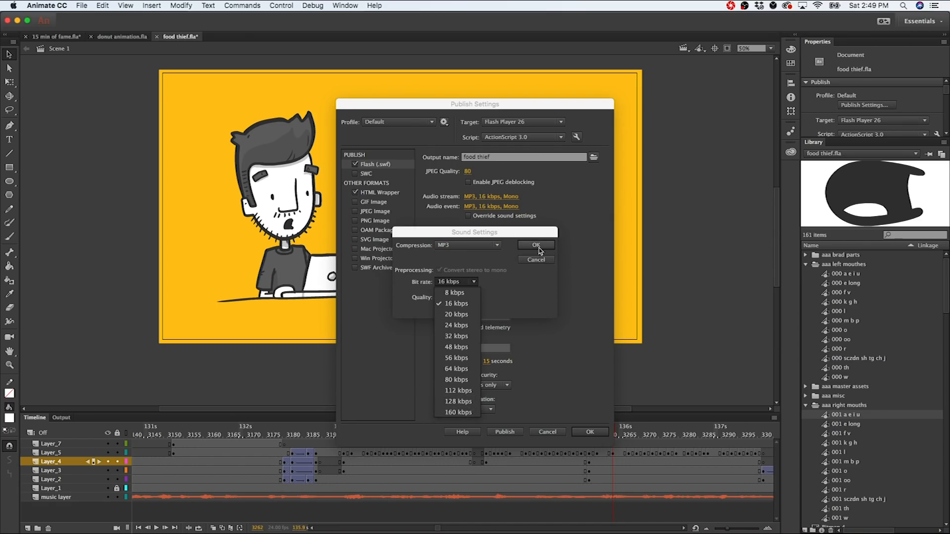
left_click(455, 303)
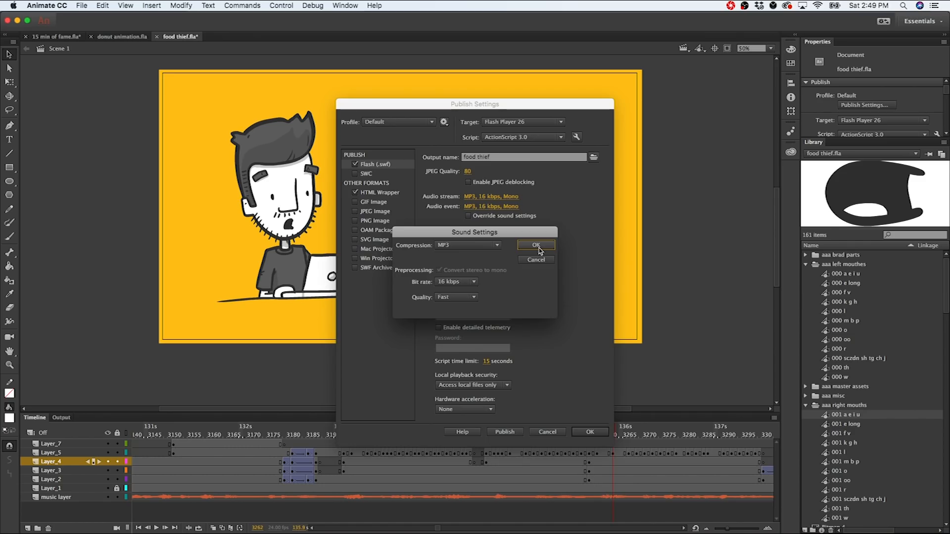
left_click(534, 246)
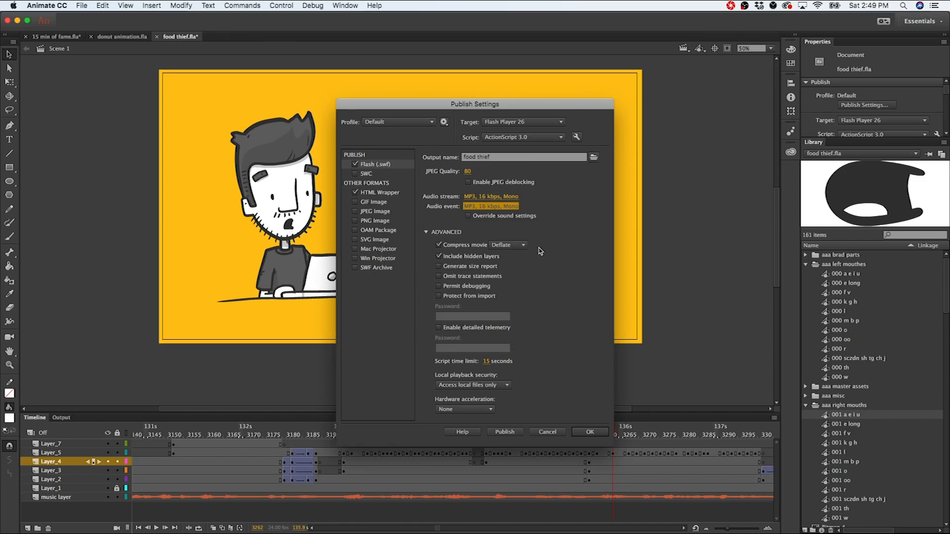